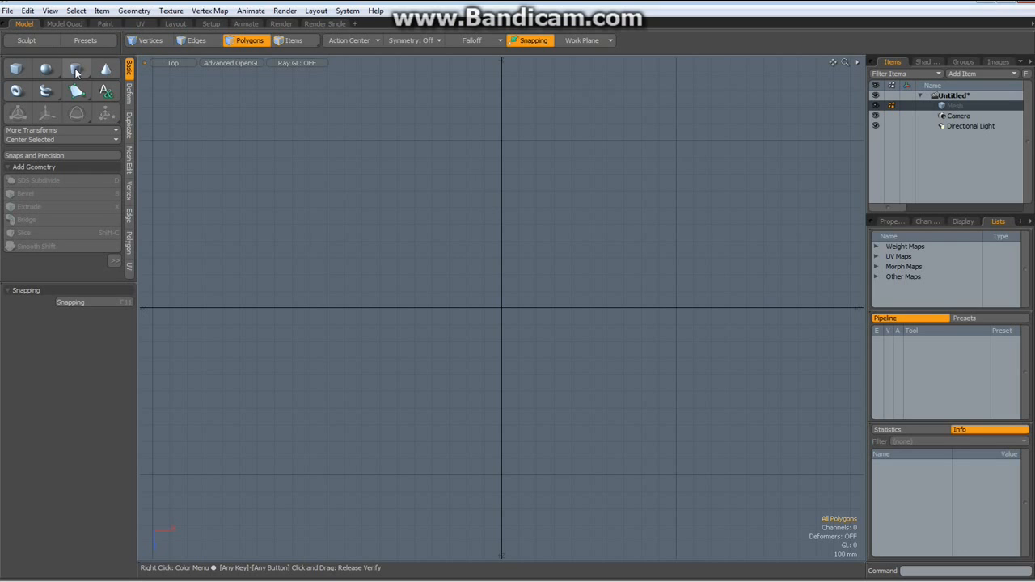
Step: Create a cylinder primitive in the Top view with radius 5 mm
left_click(78, 71)
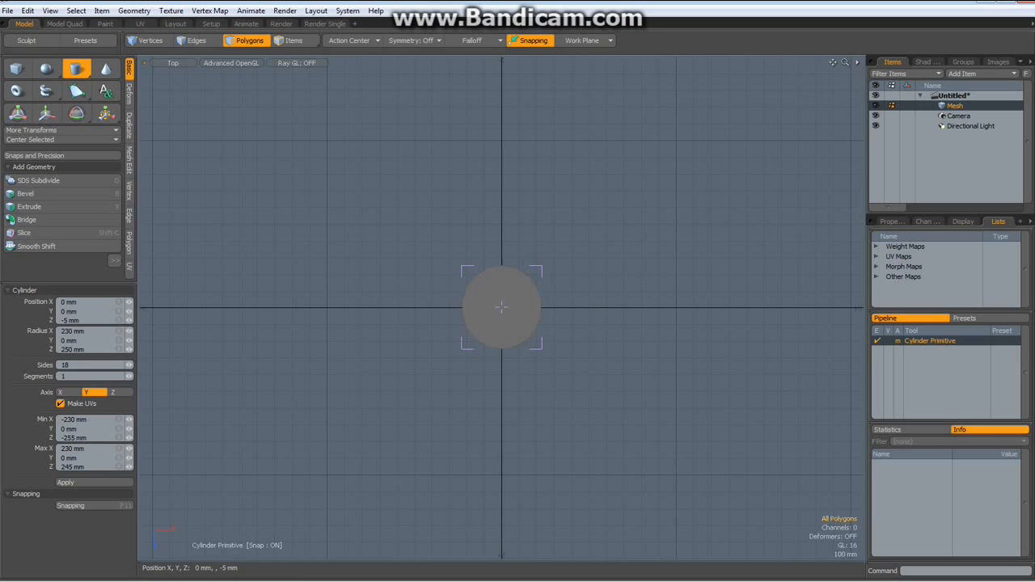
left_click(77, 331)
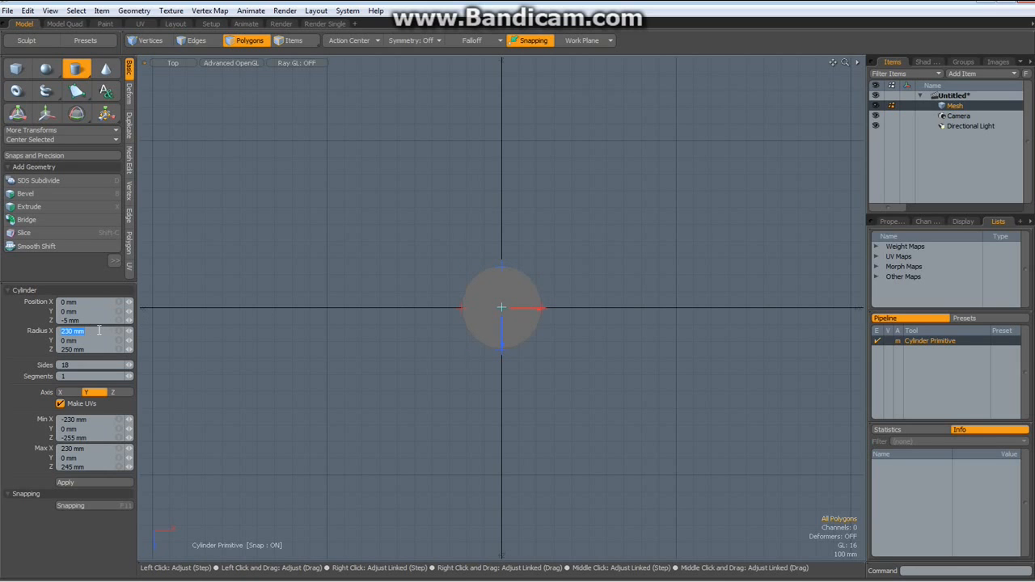
type("5")
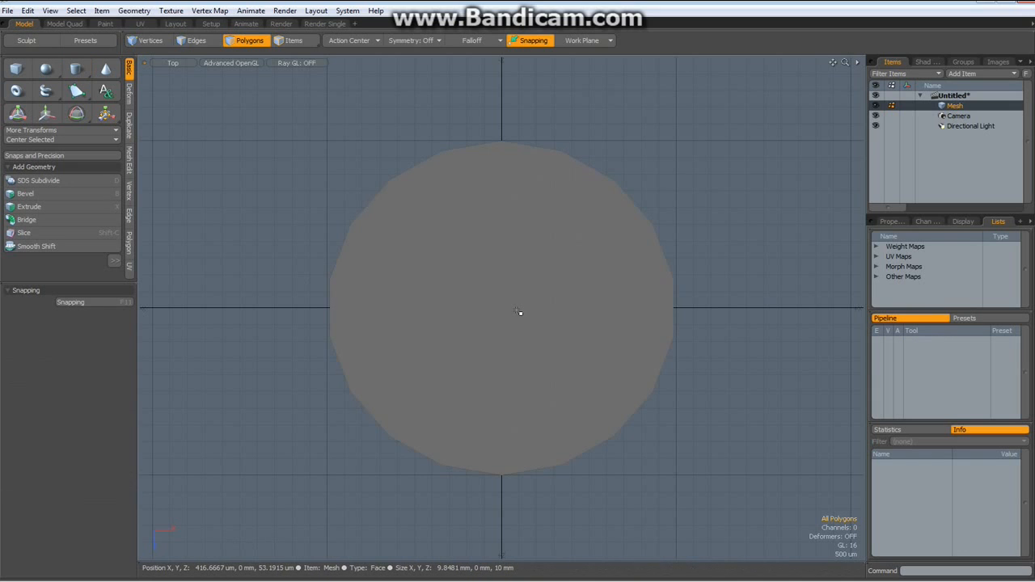
Step: Inset the disc face into concentric rings, then select alternating rim edges to form a hexagonal outline
left_click(518, 313)
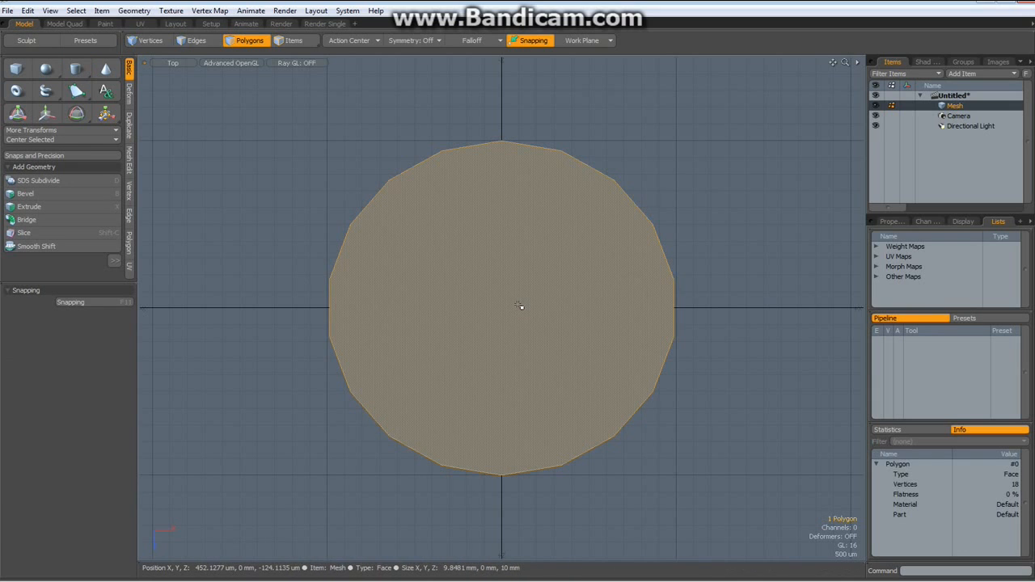
left_click(36, 193)
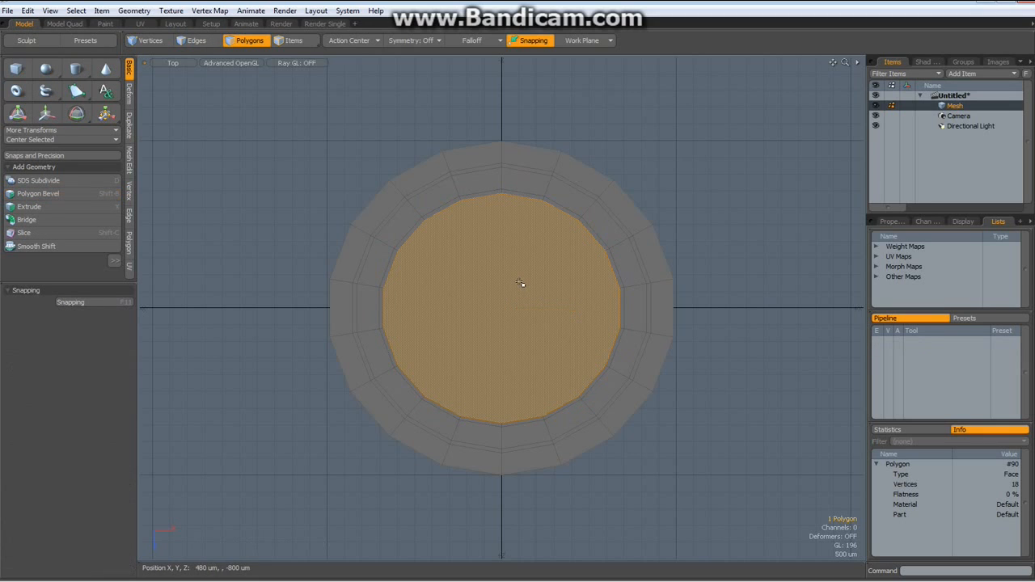
mouse_move(607, 139)
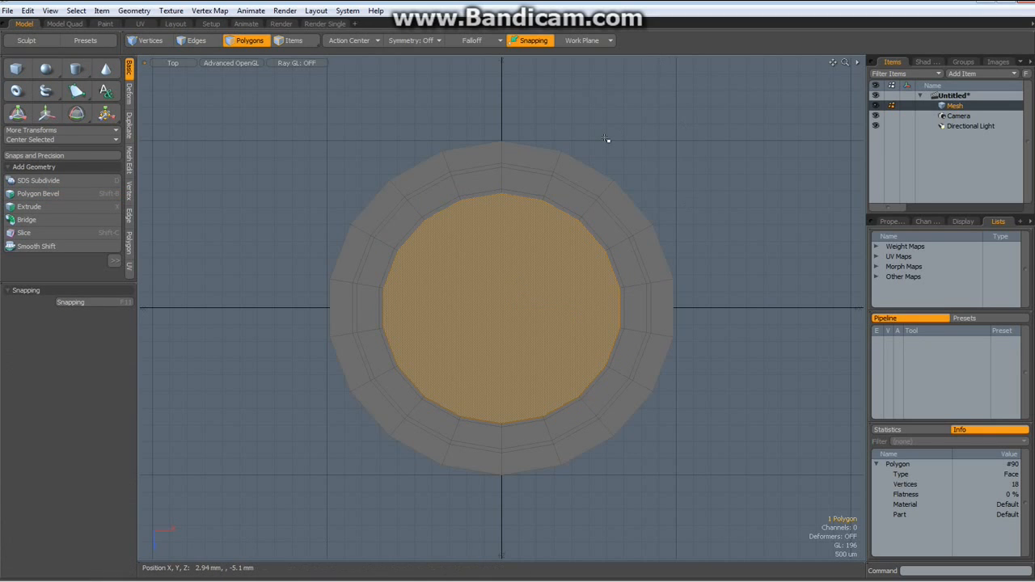
left_click(194, 40)
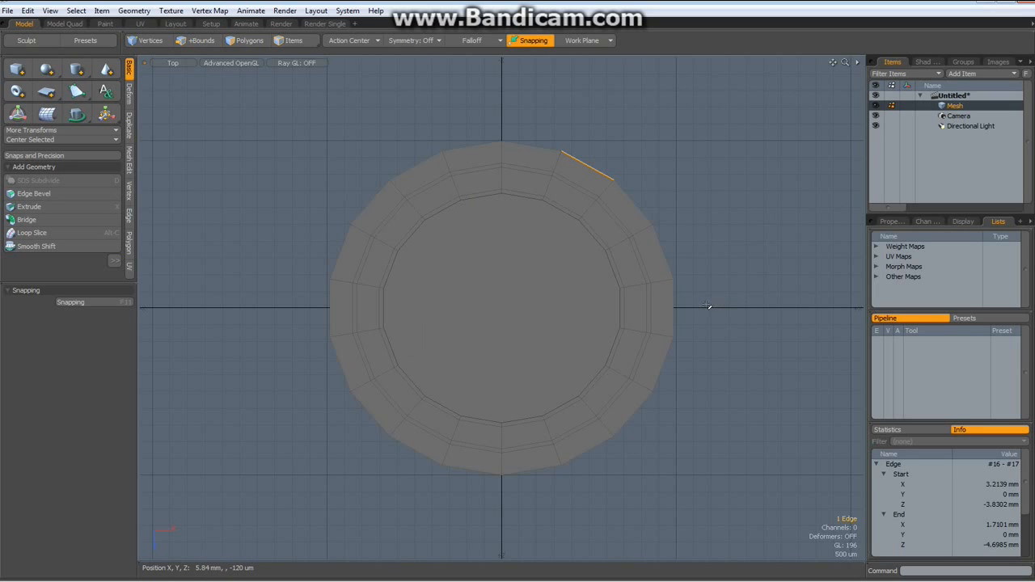
left_click(212, 41)
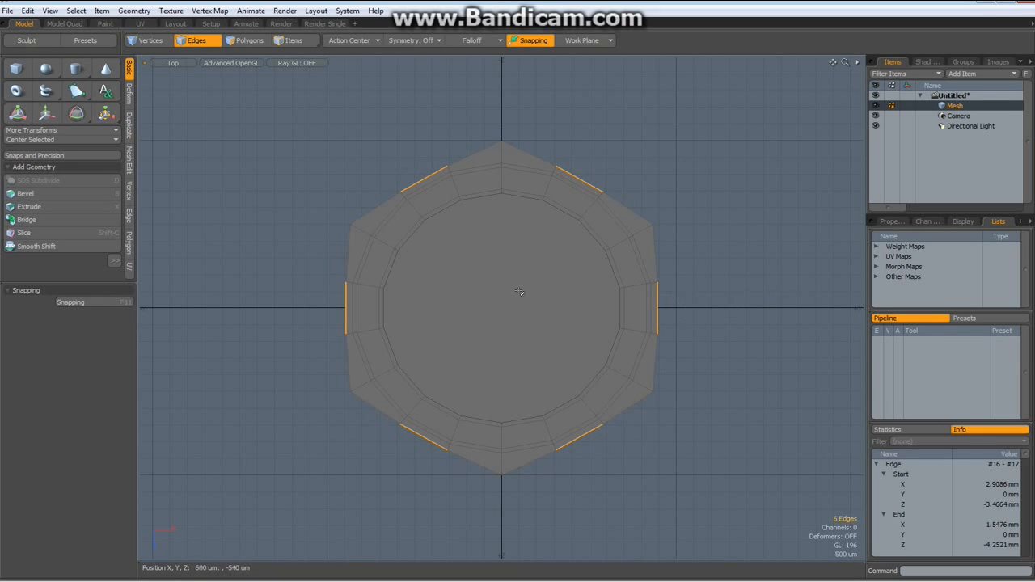
Step: Extrude the hexagonal faces upward into a thick block
left_click(249, 41)
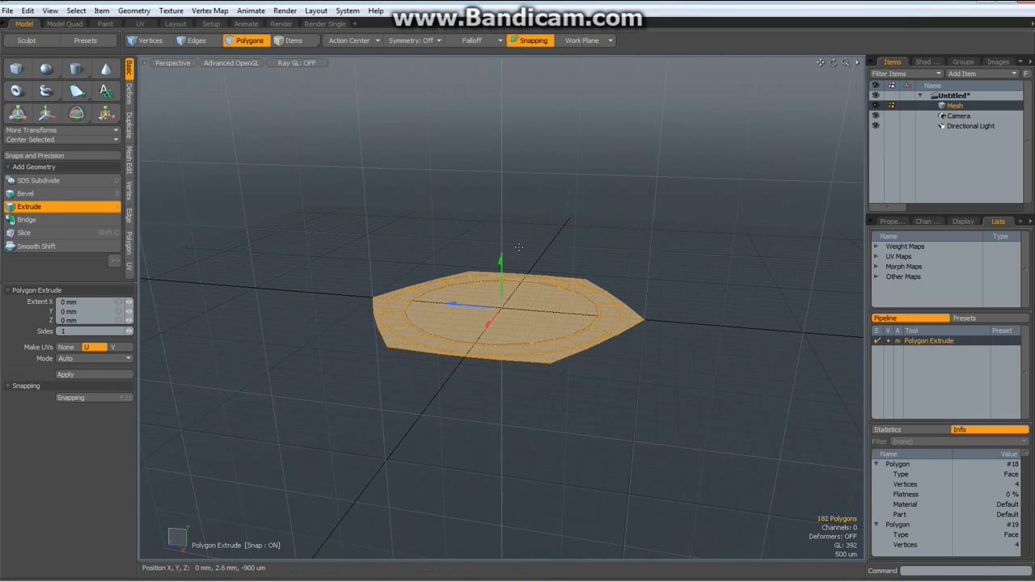
left_click_drag(501, 259, 502, 348)
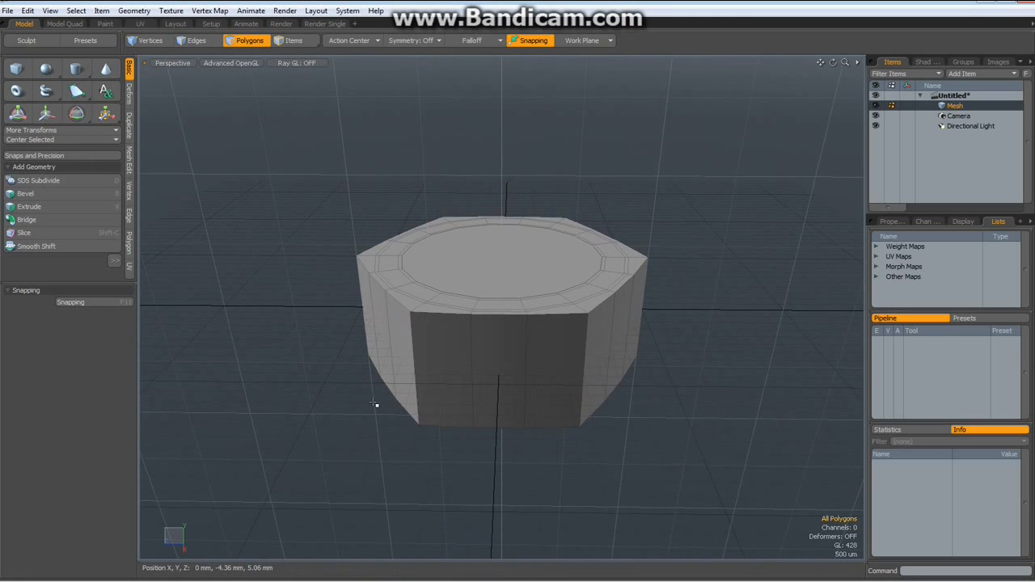
left_click(558, 372)
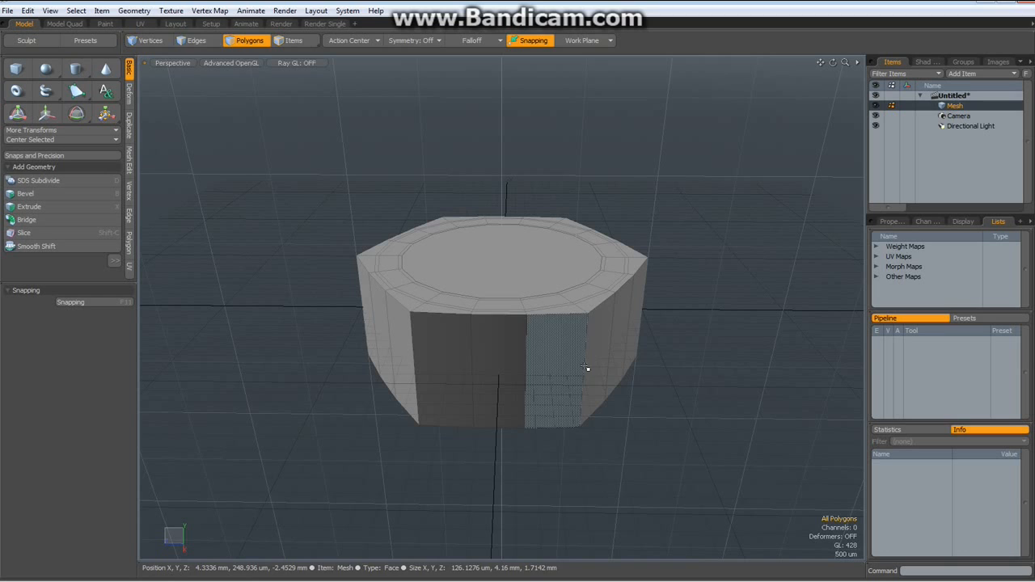
Step: Pull the six vertical corner edges inward into angled facets with the Transform tool
left_click(197, 41)
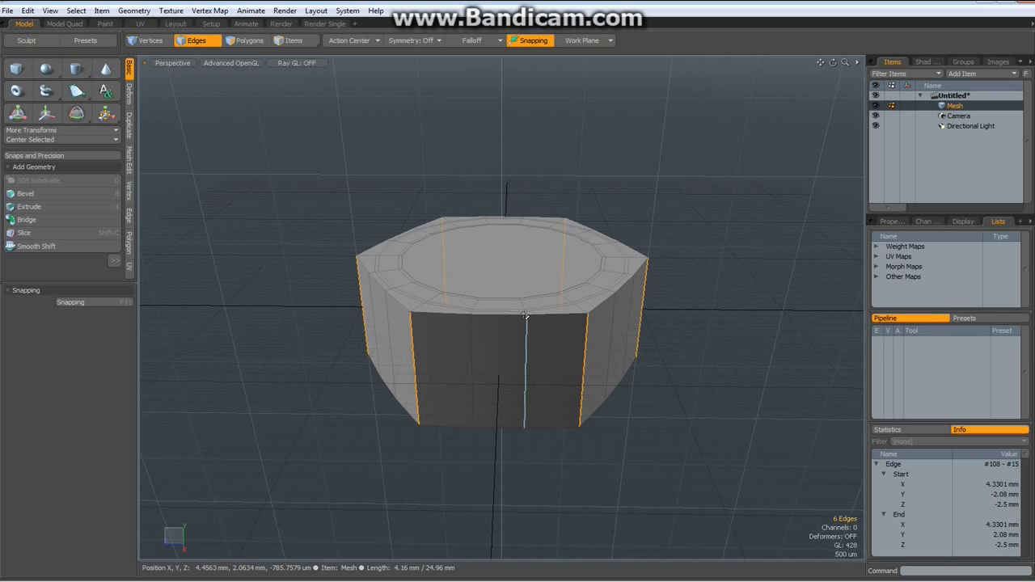
left_click(105, 113)
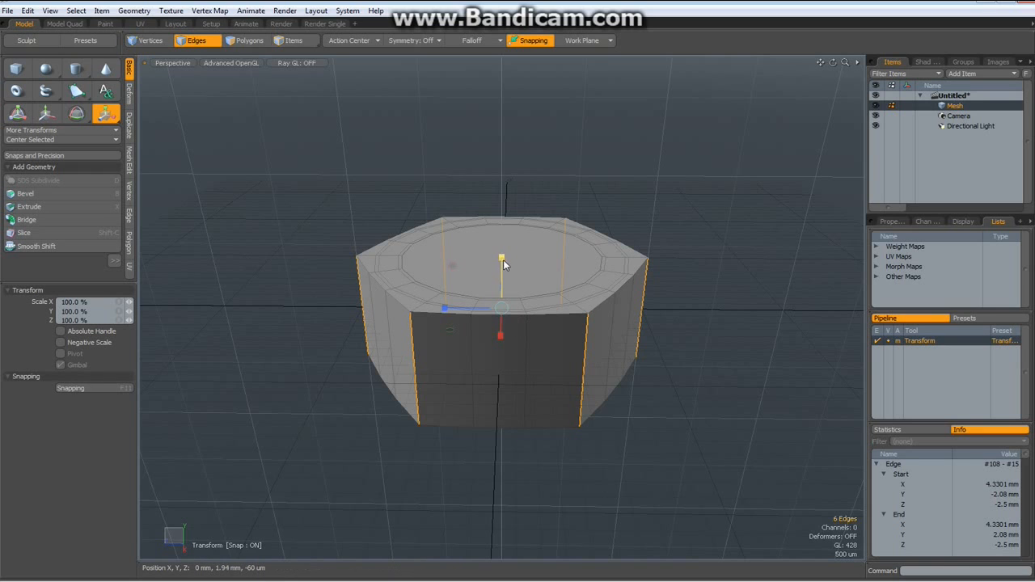
left_click_drag(501, 258, 502, 284)
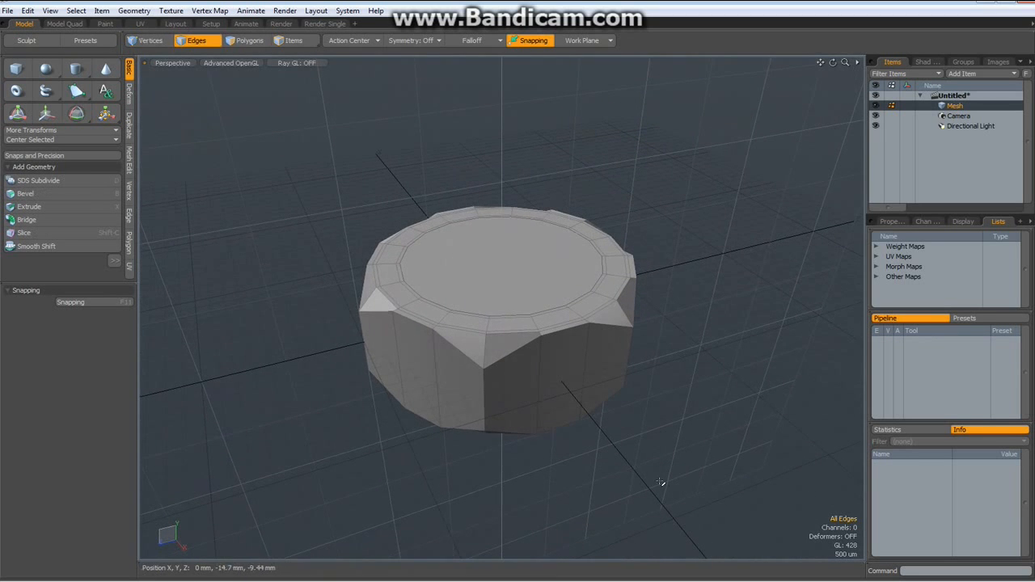
Step: Select the rim edge loops, weight them sharp on the subdivision surface and check the Subdivision Level in Properties
left_click_drag(659, 481, 497, 309)
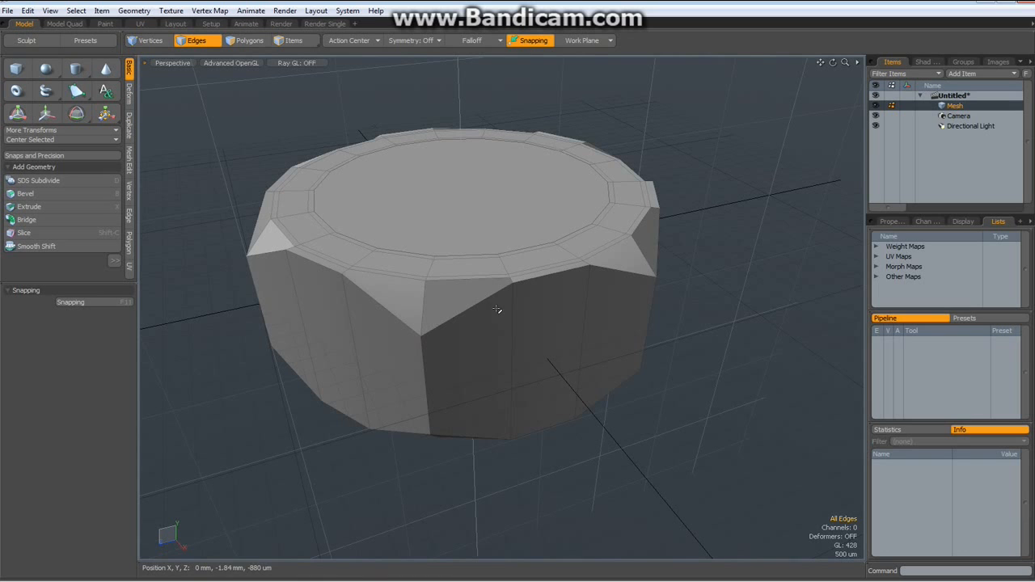
left_click(480, 281)
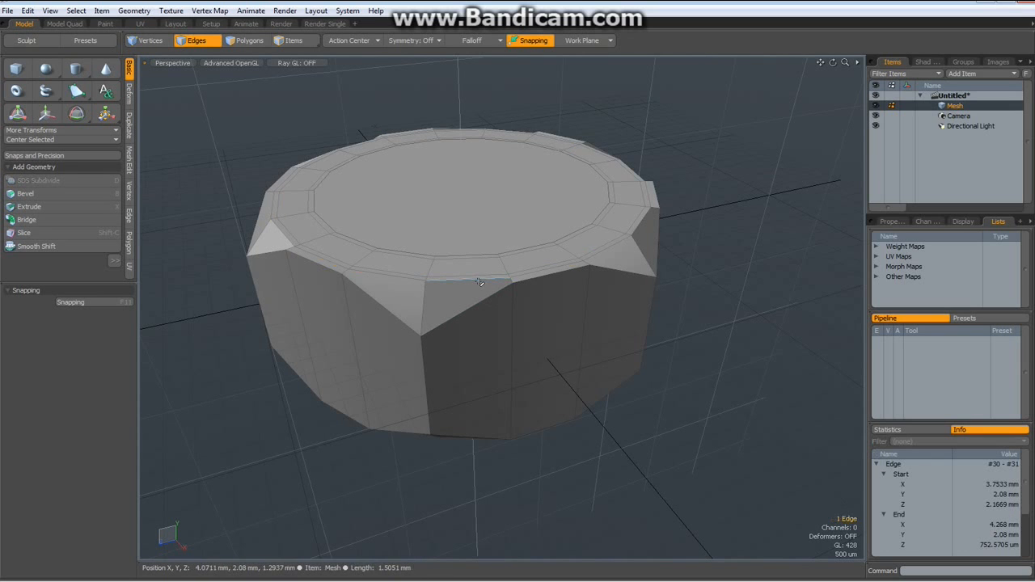
left_click_drag(480, 282, 640, 244)
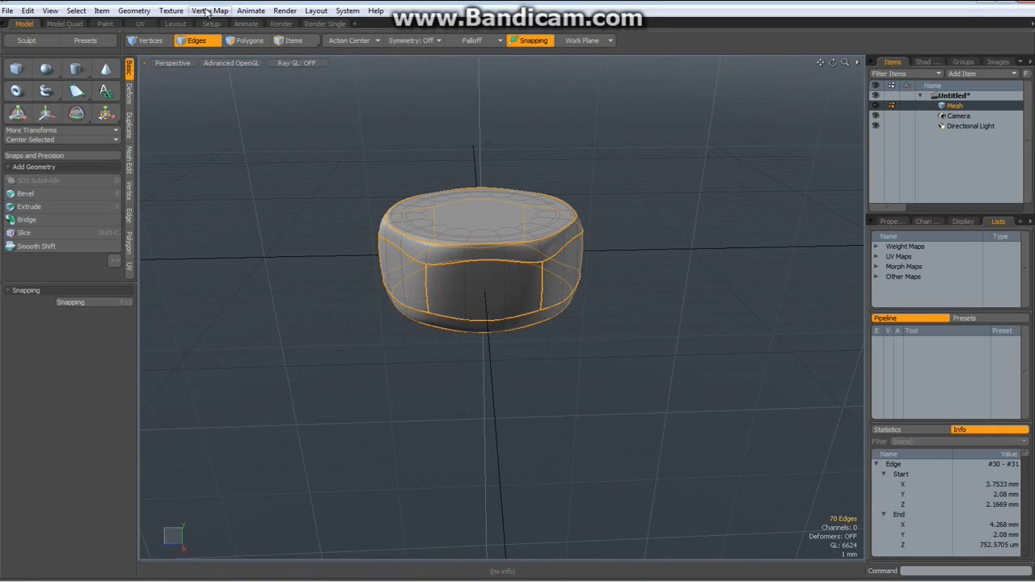
left_click(207, 10)
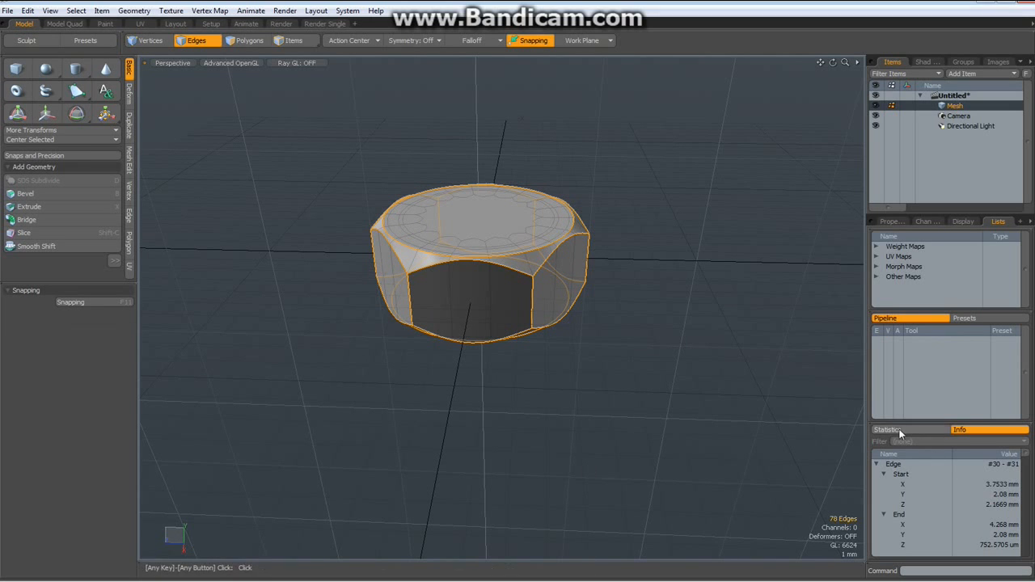
left_click(892, 221)
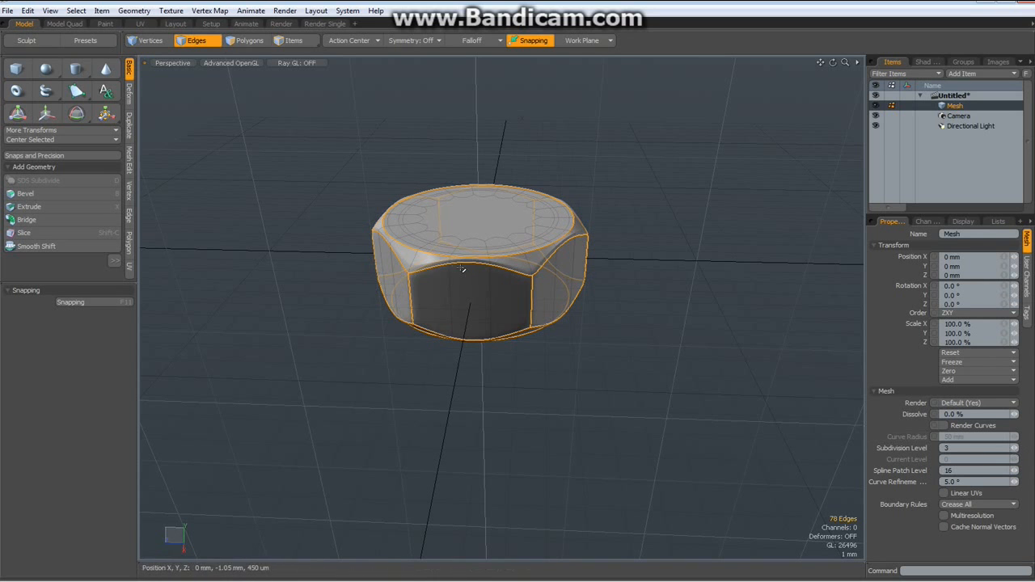
Step: Select the top and bottom centre polygons and Bridge them into a hole through the nut
left_click(249, 41)
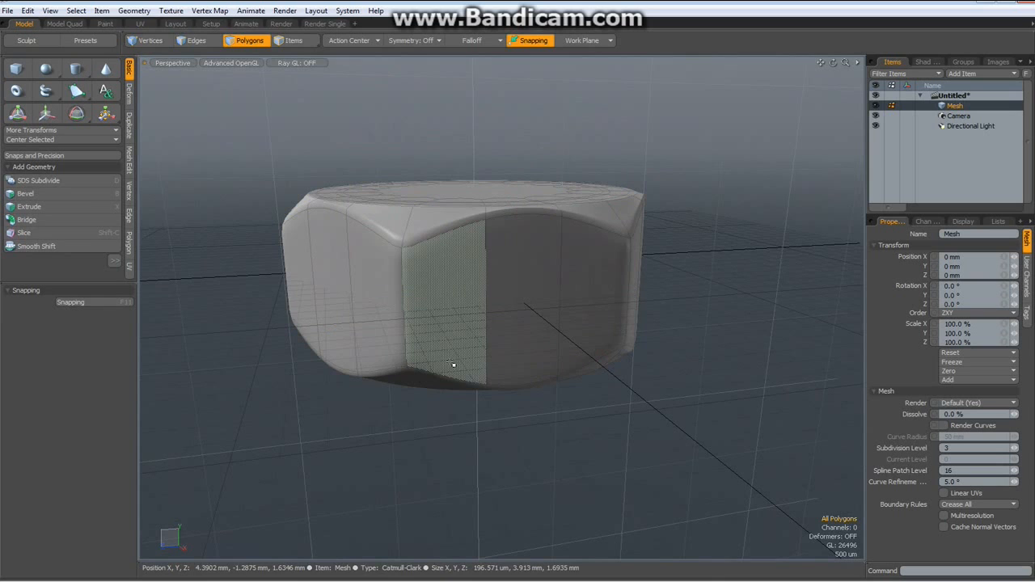
left_click(199, 40)
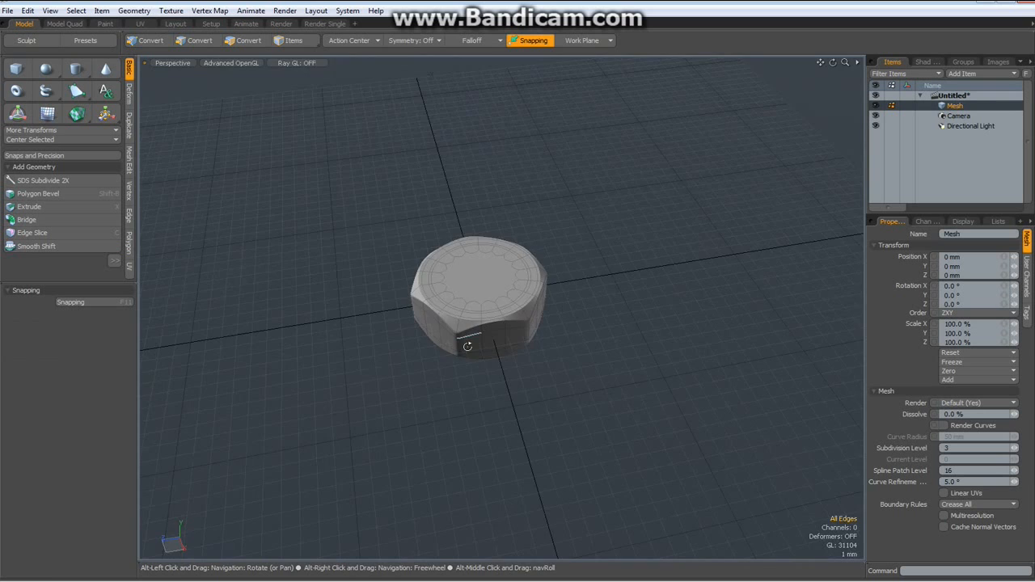
left_click_drag(467, 346, 499, 316)
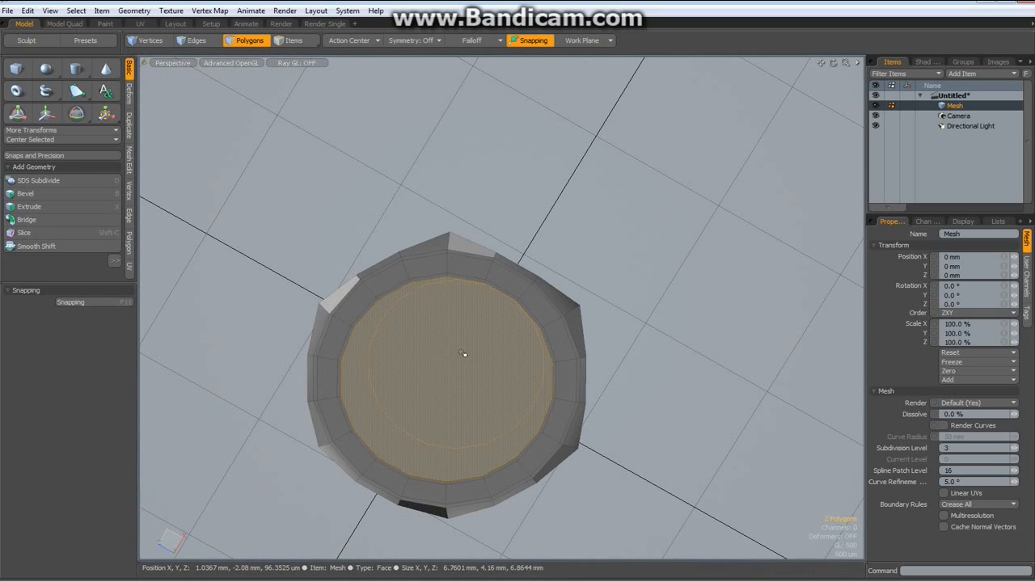
right_click(465, 354)
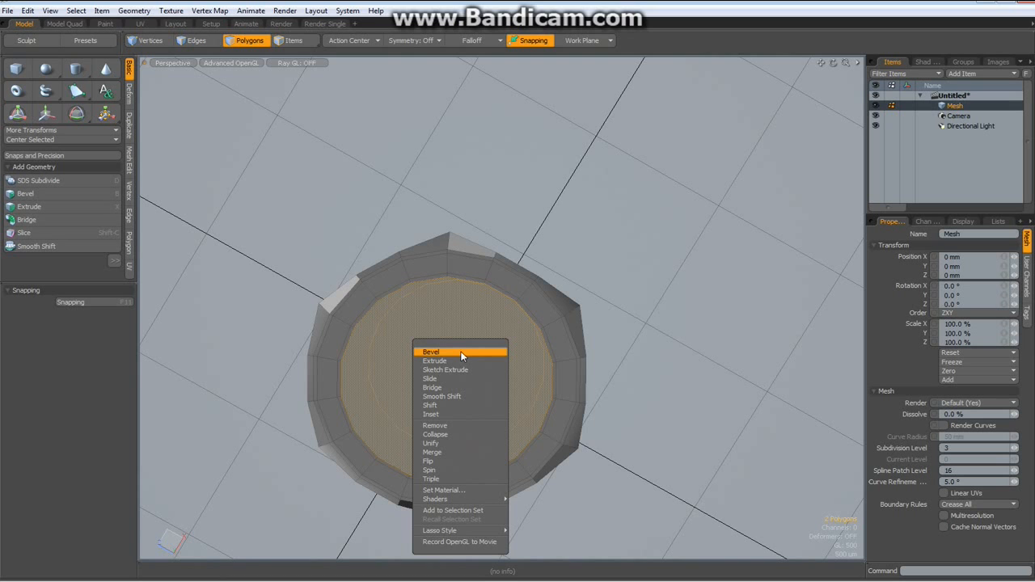
mouse_move(453, 387)
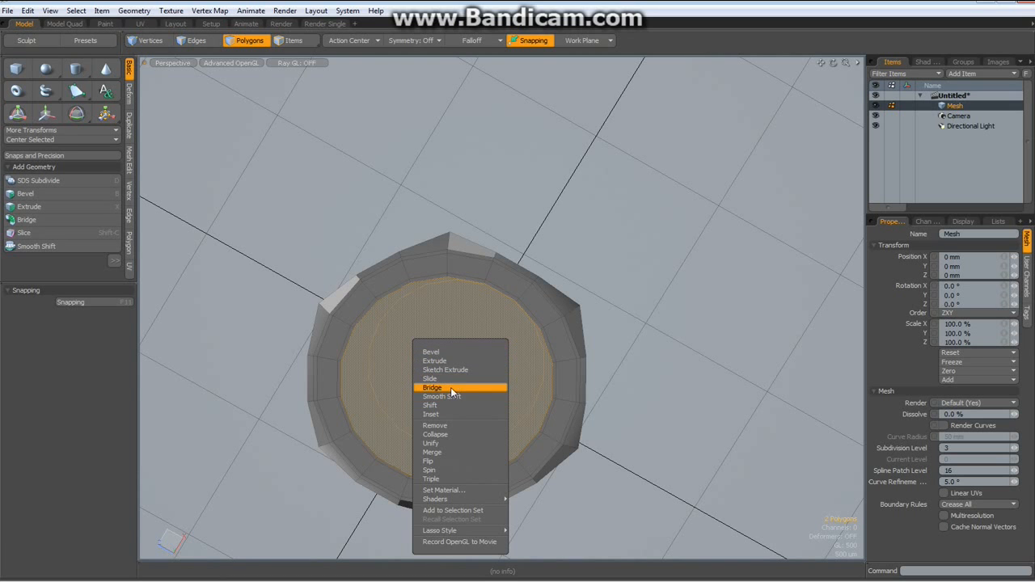
left_click(428, 387)
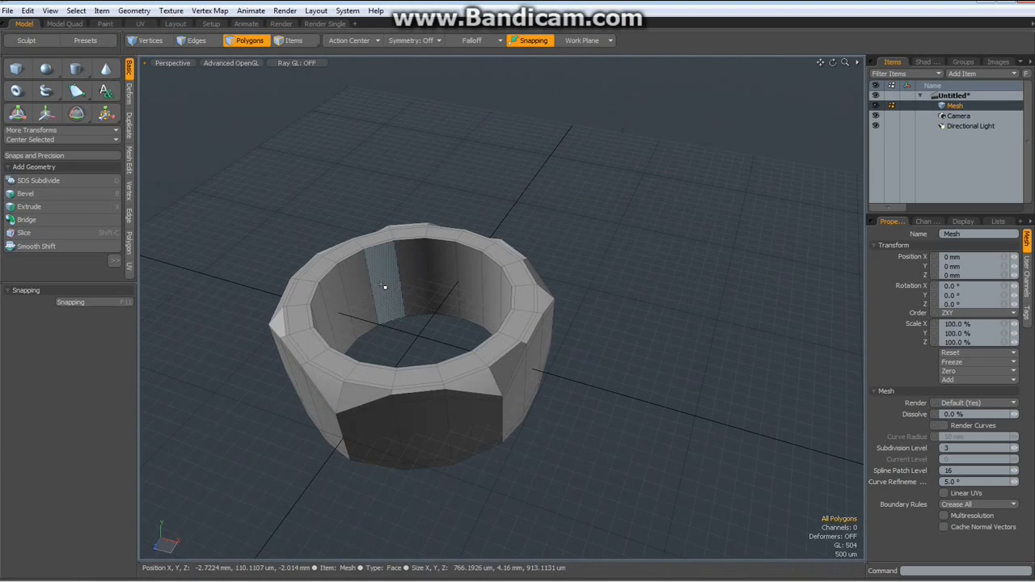
Step: Rename the main nut mesh item to NutMainBody
left_click(405, 280)
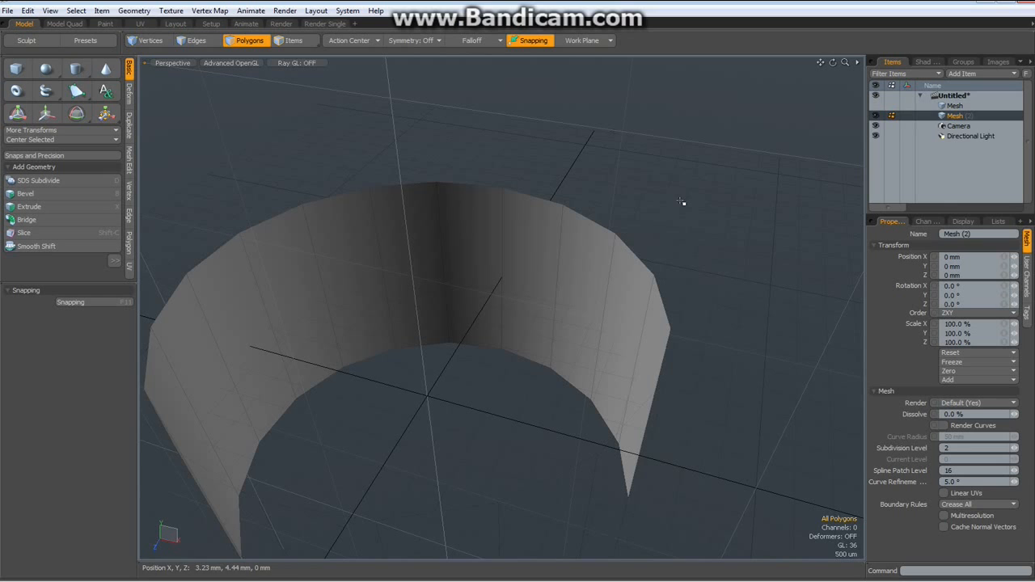
right_click(955, 116)
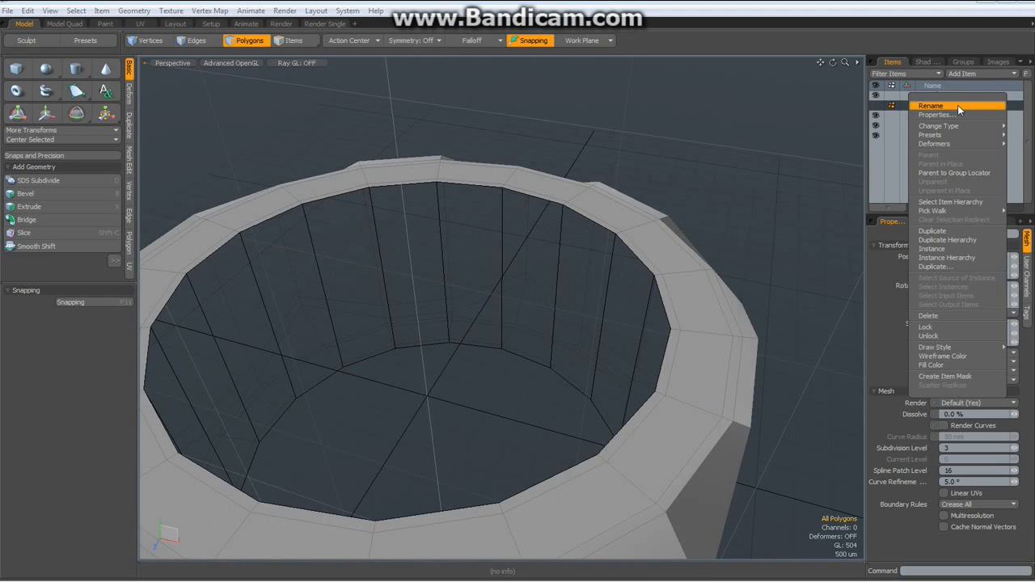
left_click(934, 105)
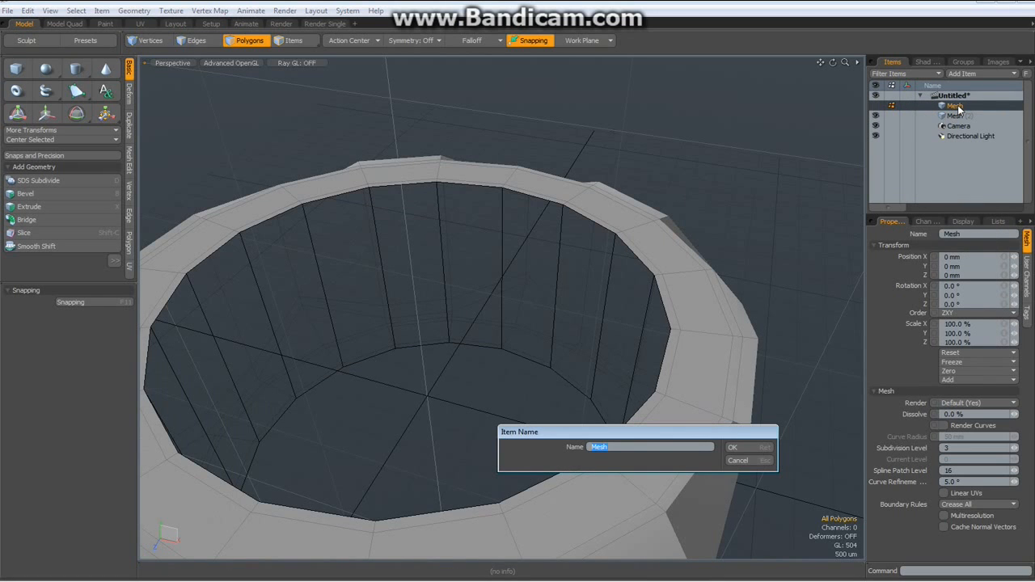
type("Nut")
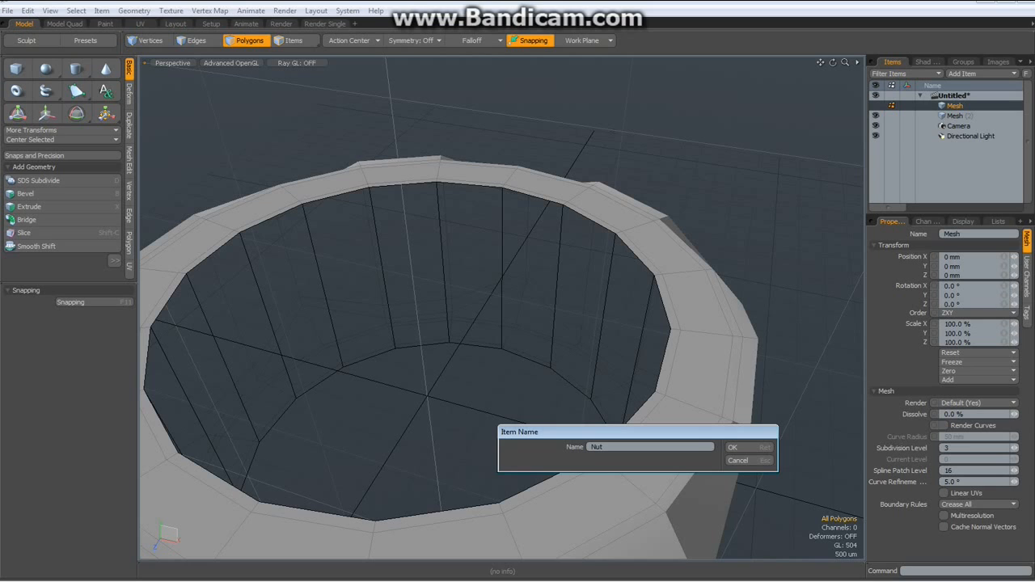
type("Main")
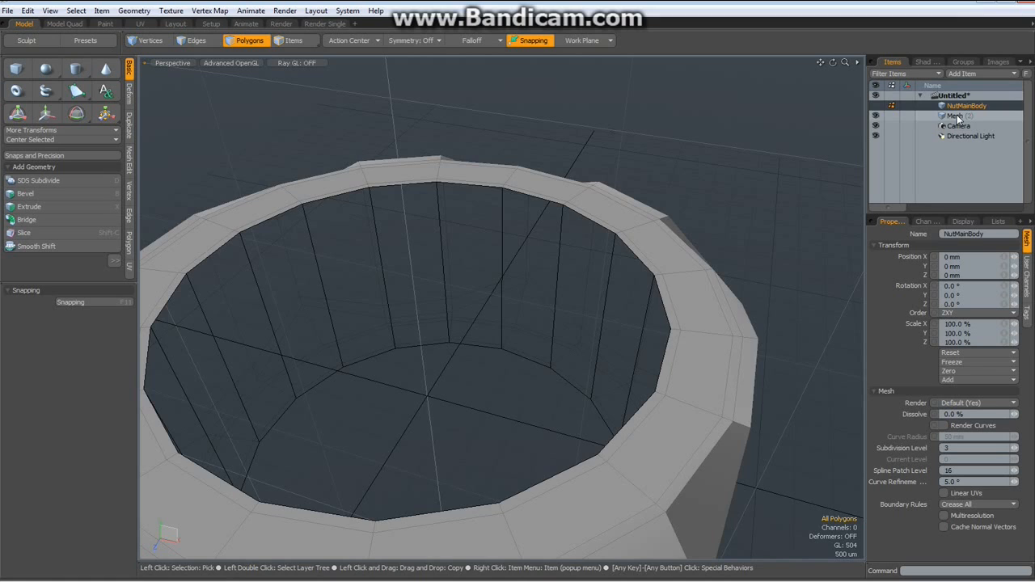
Step: Rename the second curved-strip mesh item to Thread
right_click(958, 115)
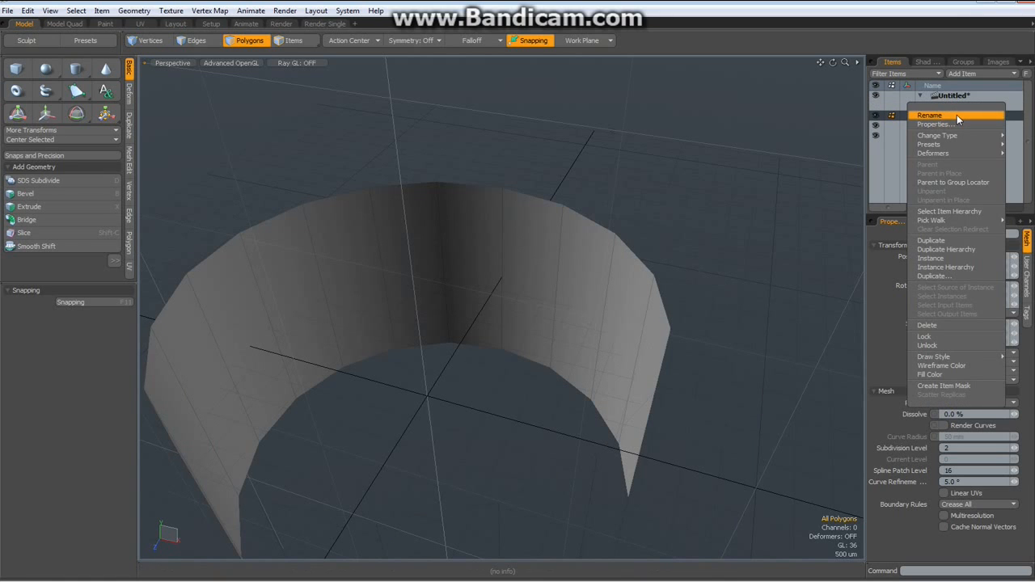
left_click(926, 113)
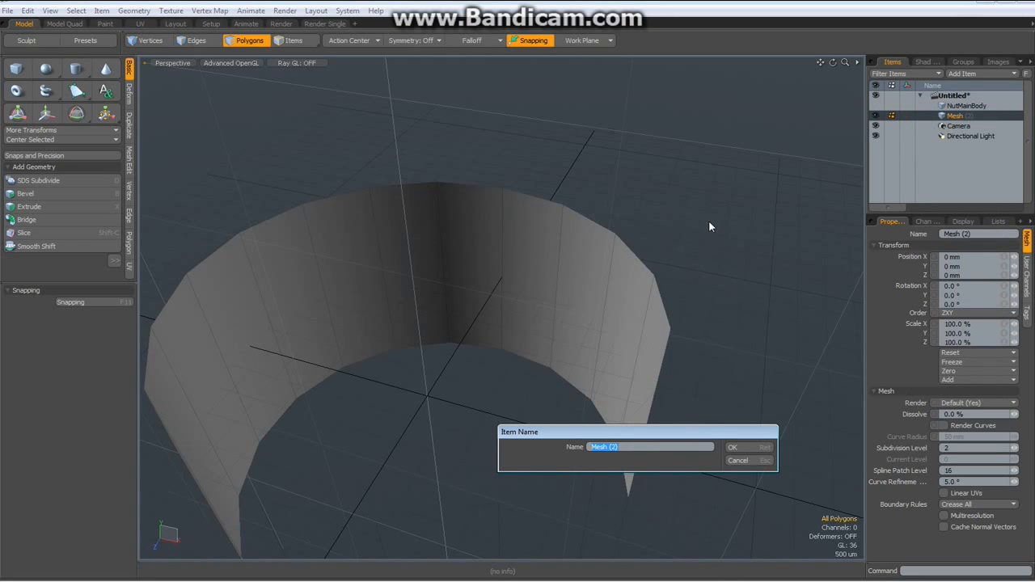
type("Threa")
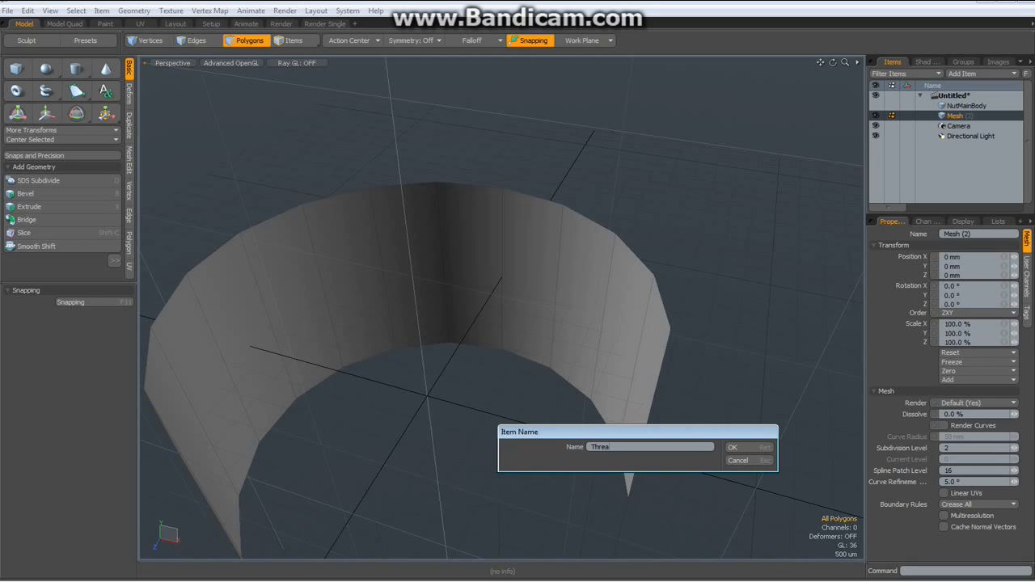
left_click(733, 447)
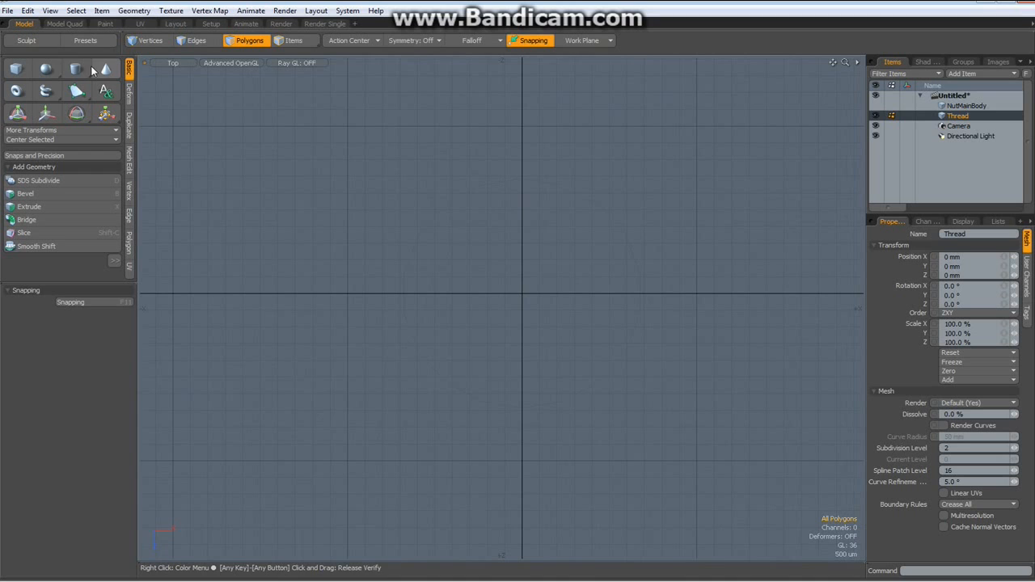
Step: Add a cylinder in the Thread layer and bevel its top face into an inset ring with a raised band
left_click(78, 69)
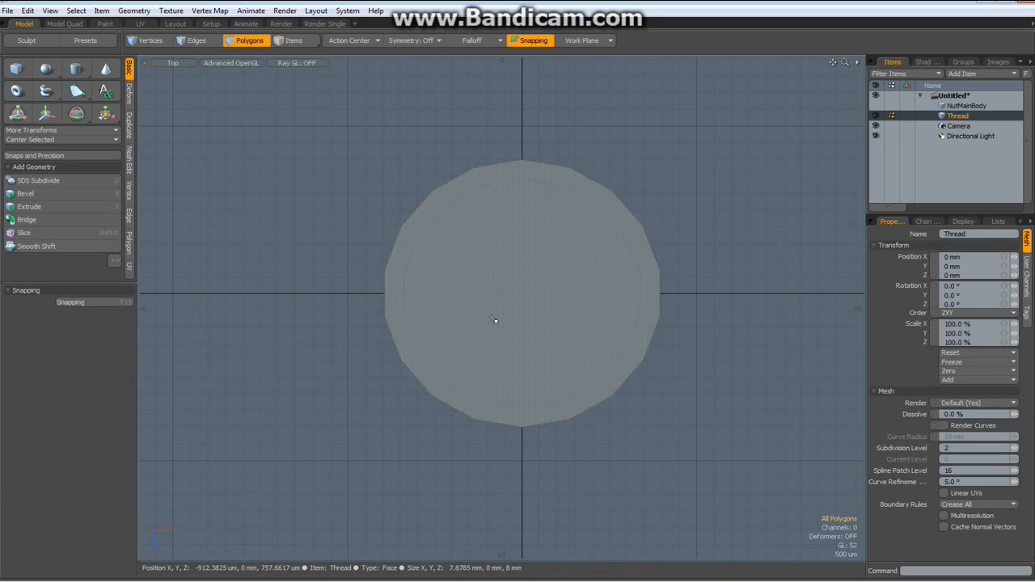
left_click(26, 194)
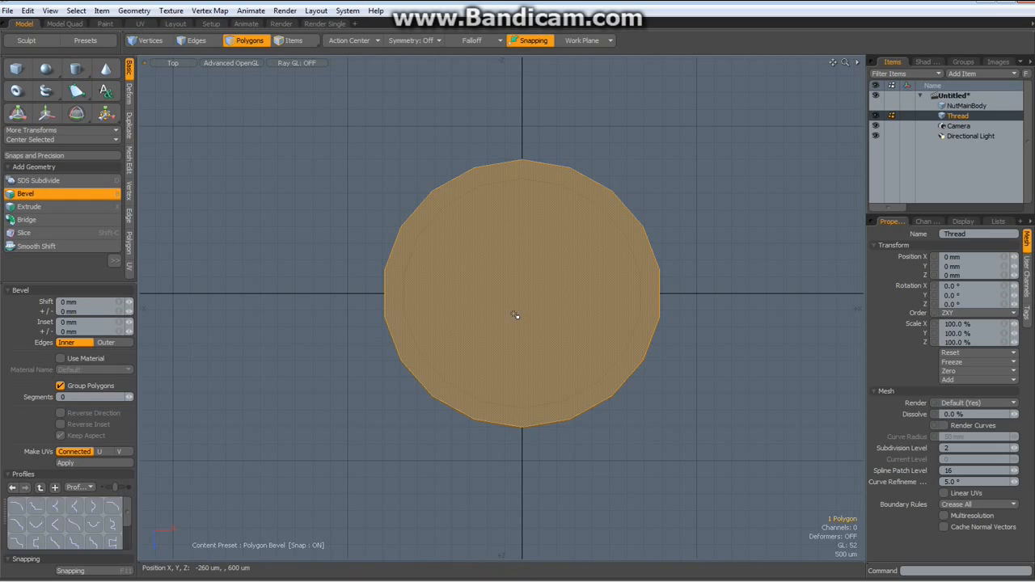
left_click_drag(515, 316, 593, 293)
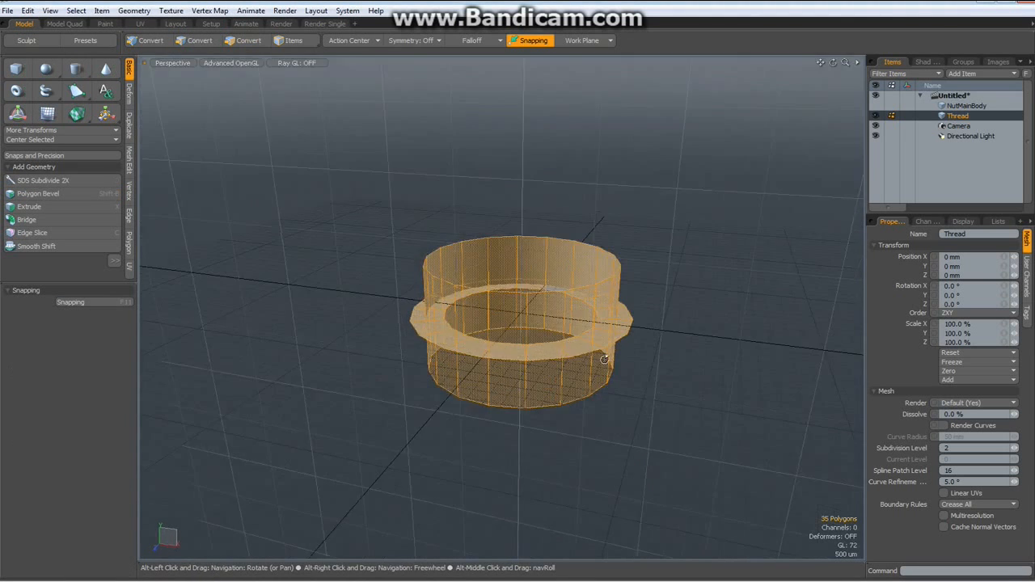
Step: Move the flat ring polygons into a new Mesh item and check both layers in the Items list
left_click(154, 41)
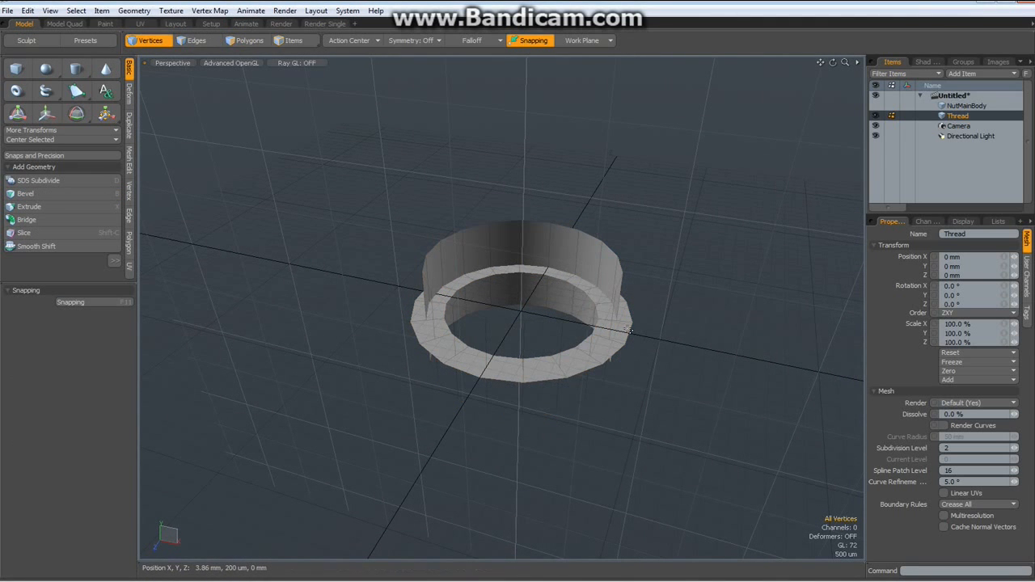
left_click(250, 40)
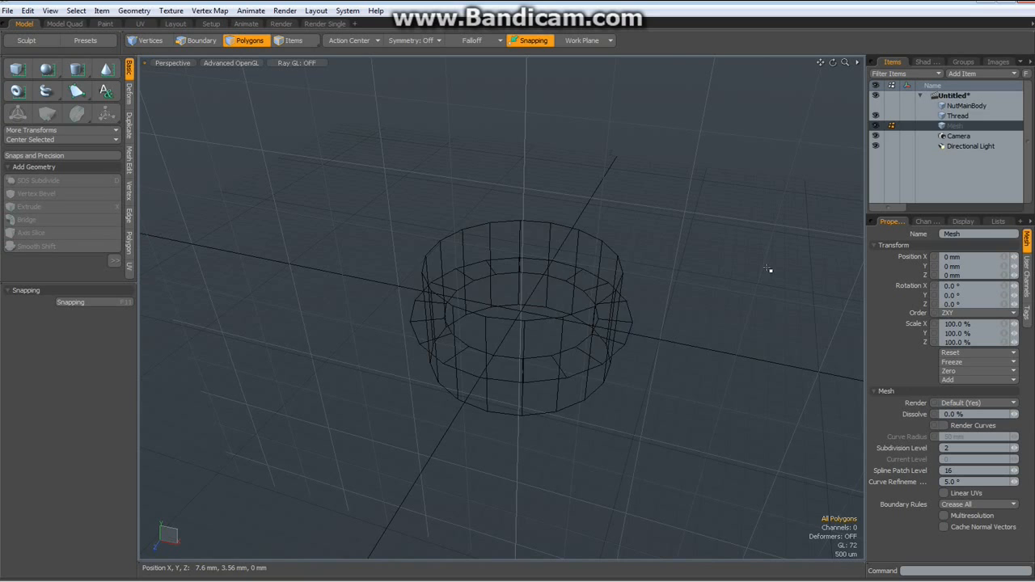
left_click(965, 115)
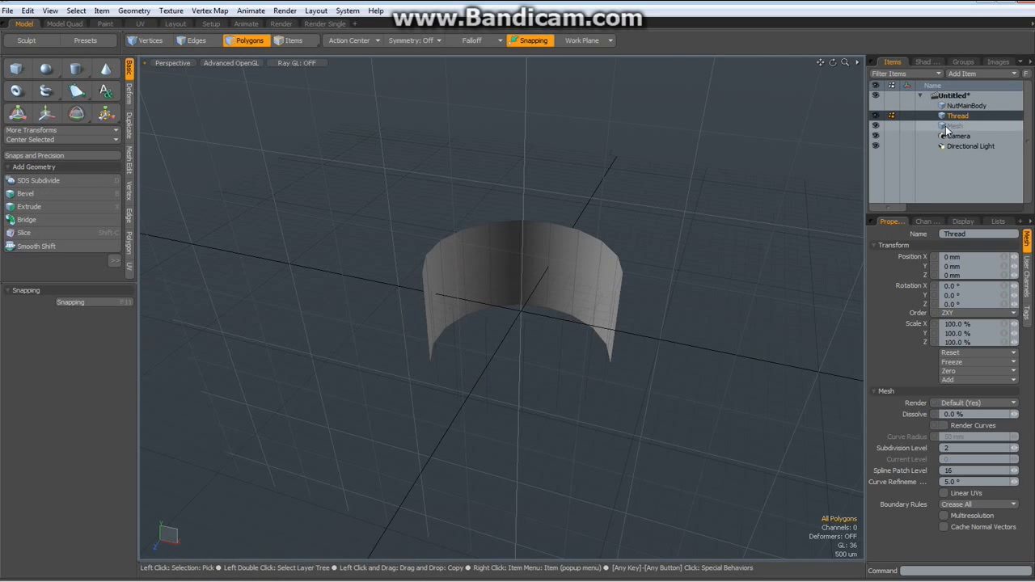
left_click(964, 126)
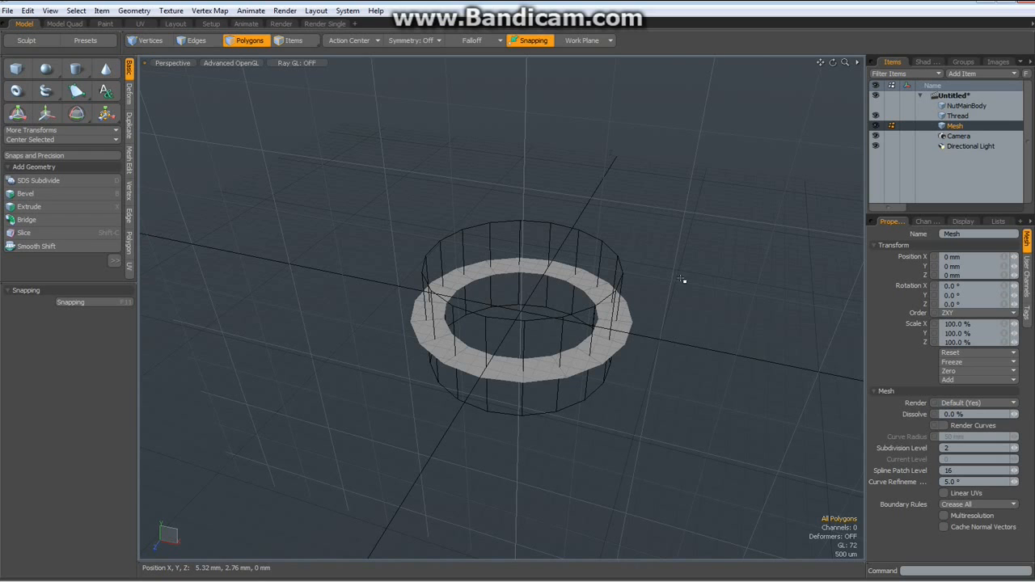
mouse_move(491, 302)
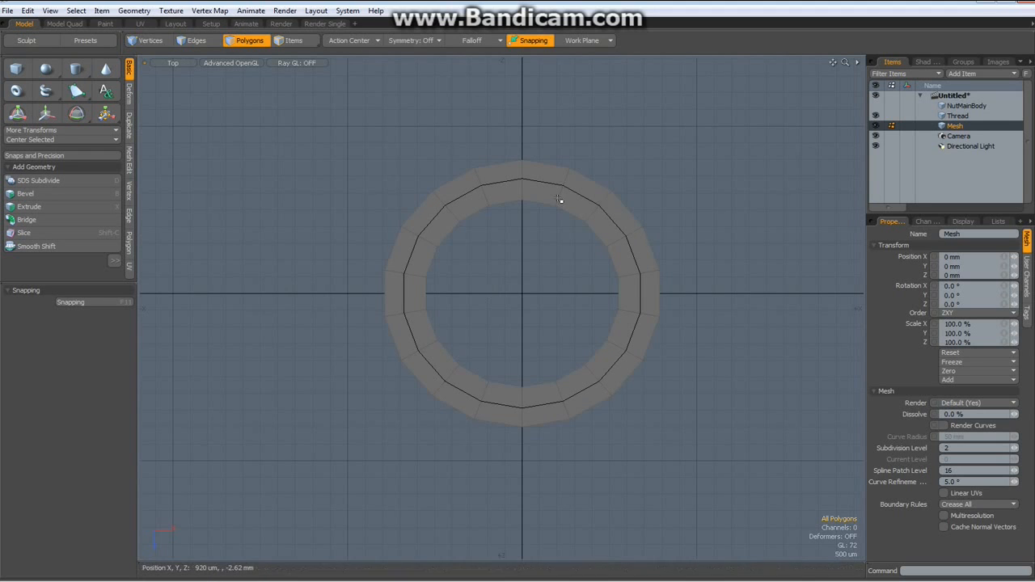
Step: Create a small square plane, stand it upright at the cylinder wall's top edge, ready for duplication
left_click(534, 186)
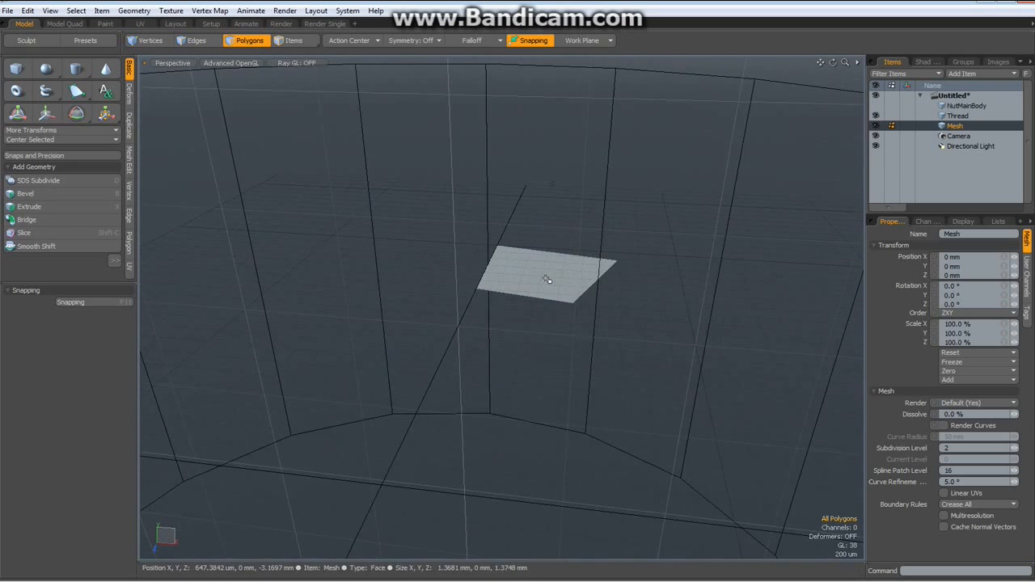
left_click(548, 275)
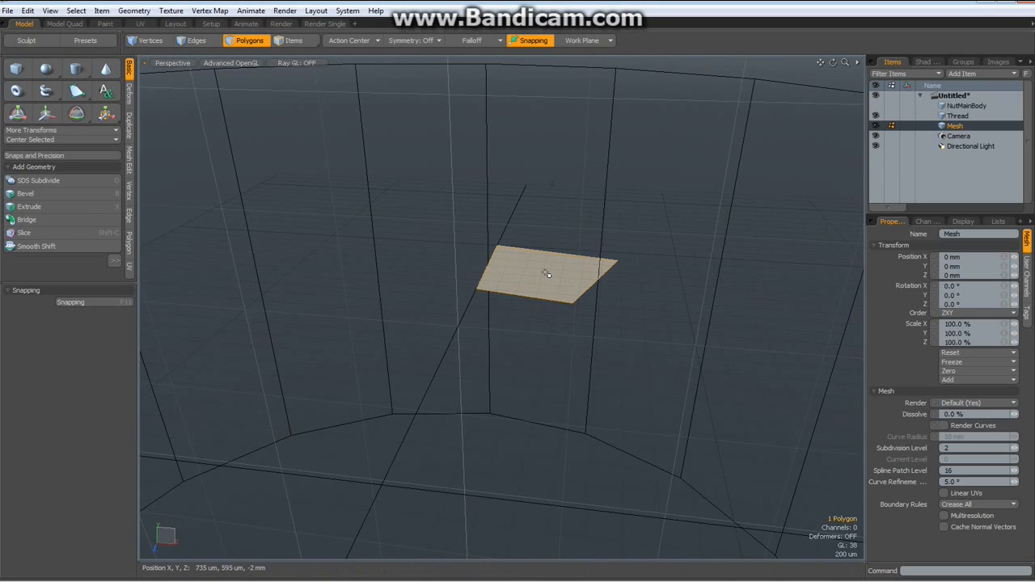
left_click(29, 207)
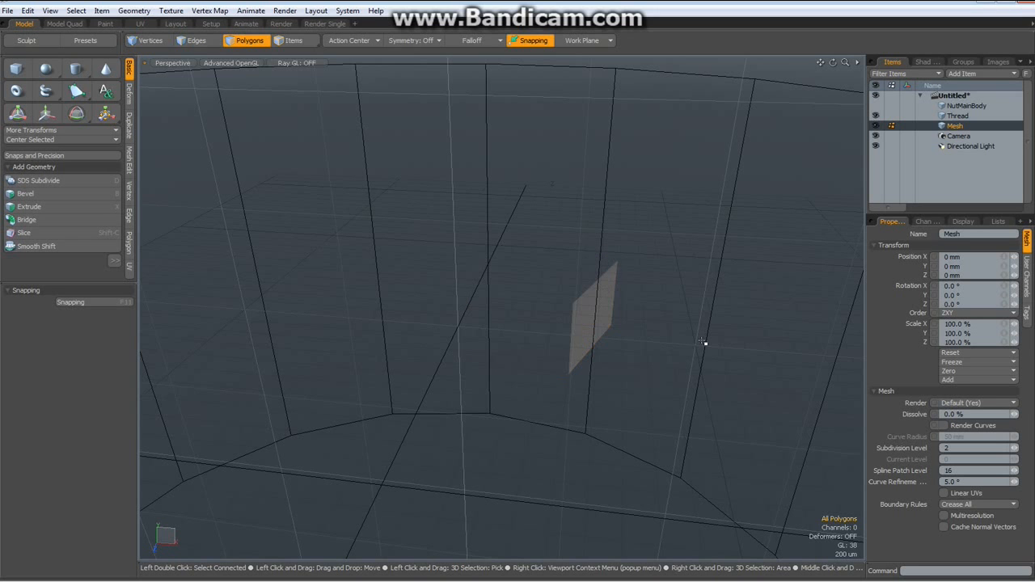
mouse_move(638, 380)
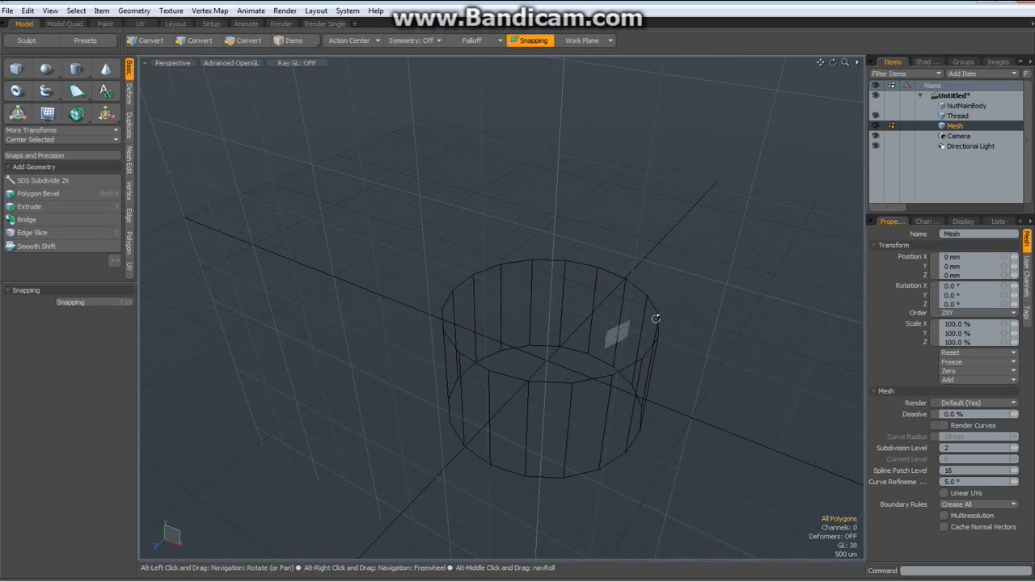
left_click_drag(655, 318, 537, 245)
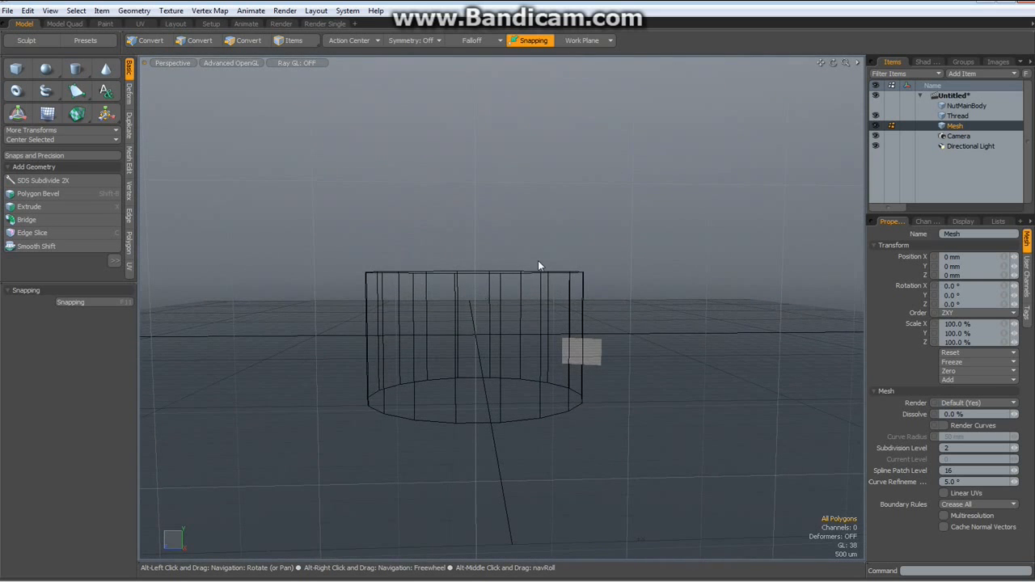
left_click(249, 40)
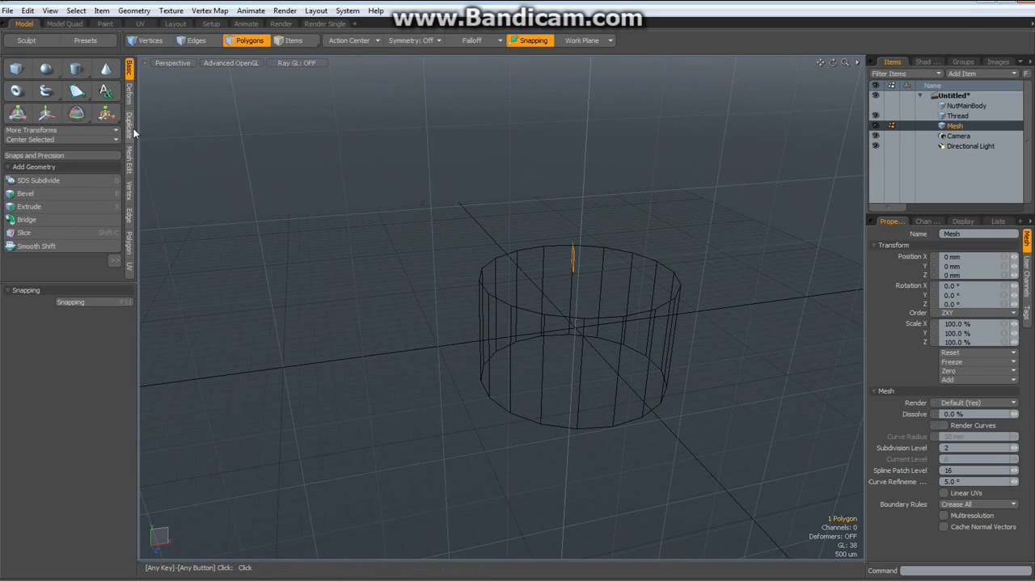
left_click(130, 130)
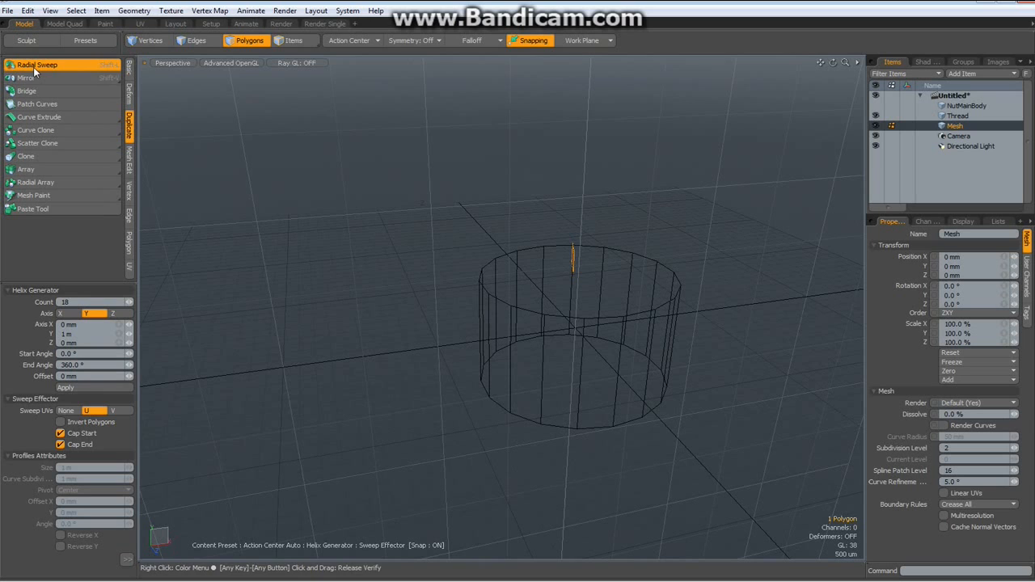
Step: Start a Radial Sweep of the profile with the Action Center at the world origin
left_click(81, 302)
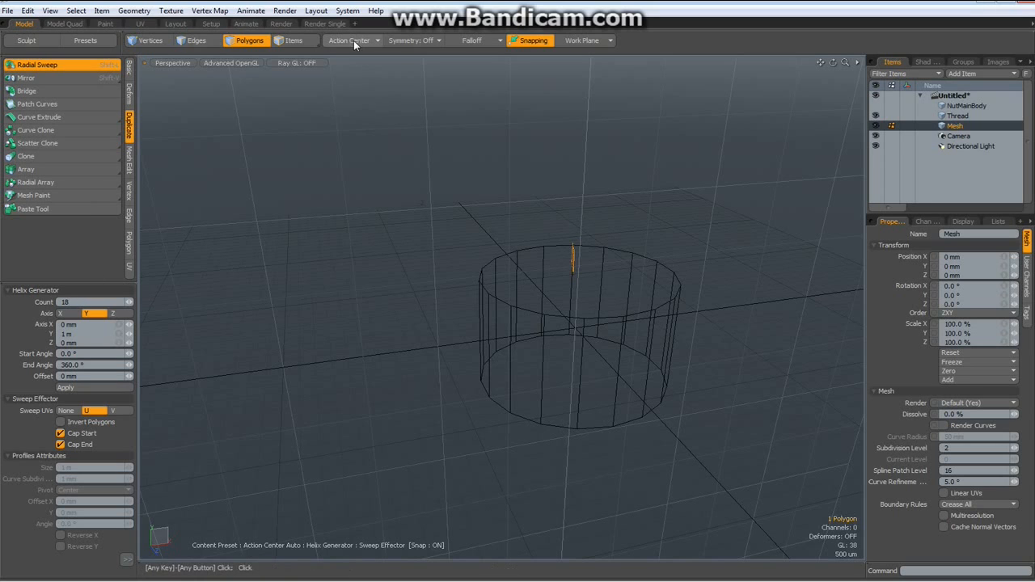
left_click(350, 40)
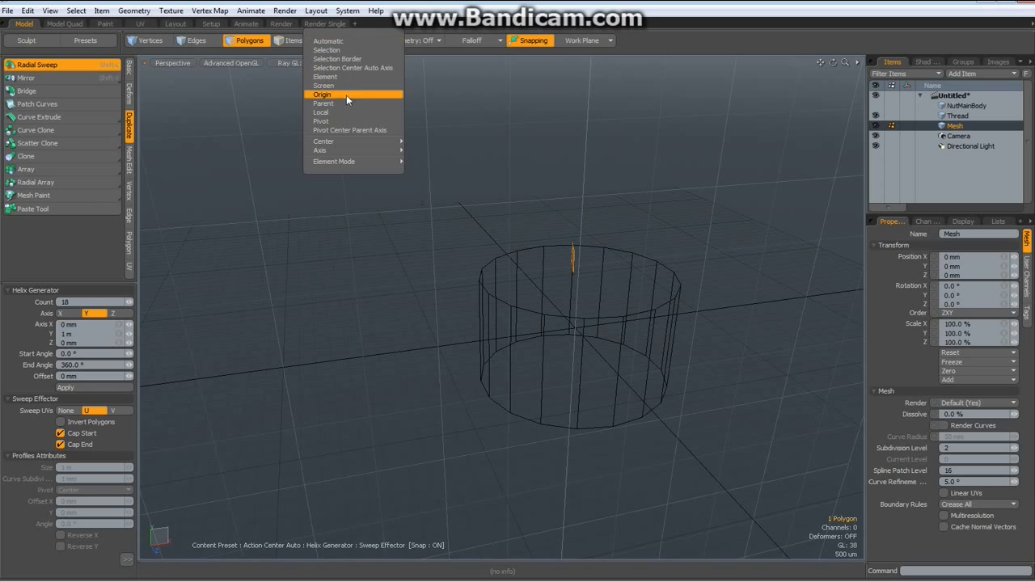
left_click(322, 93)
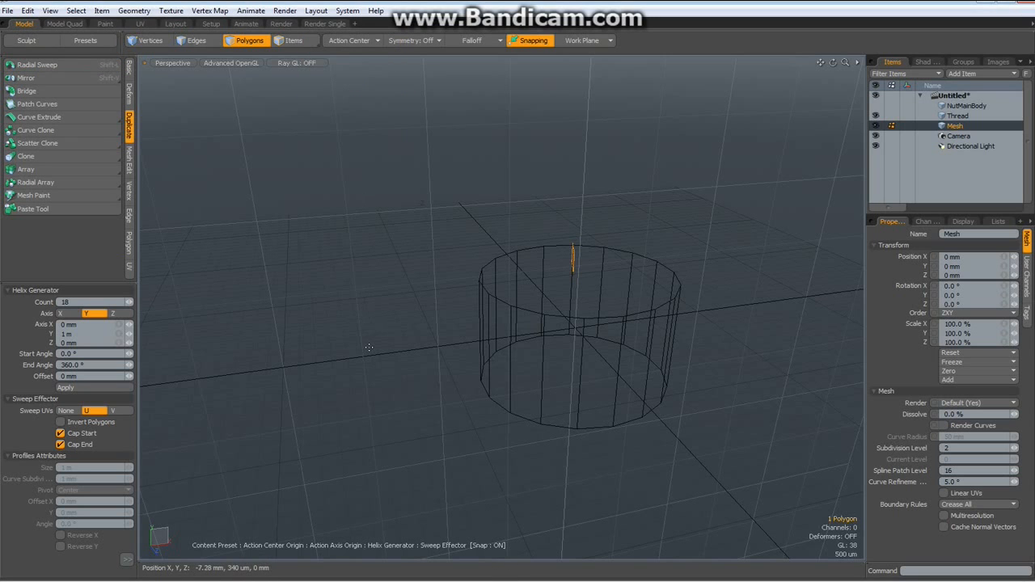
mouse_move(152, 391)
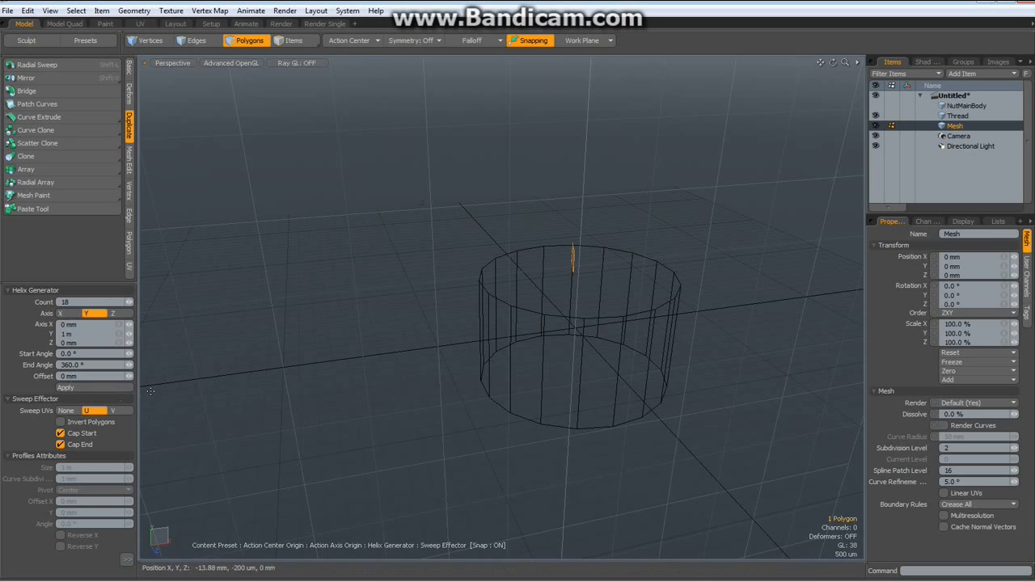
left_click(115, 314)
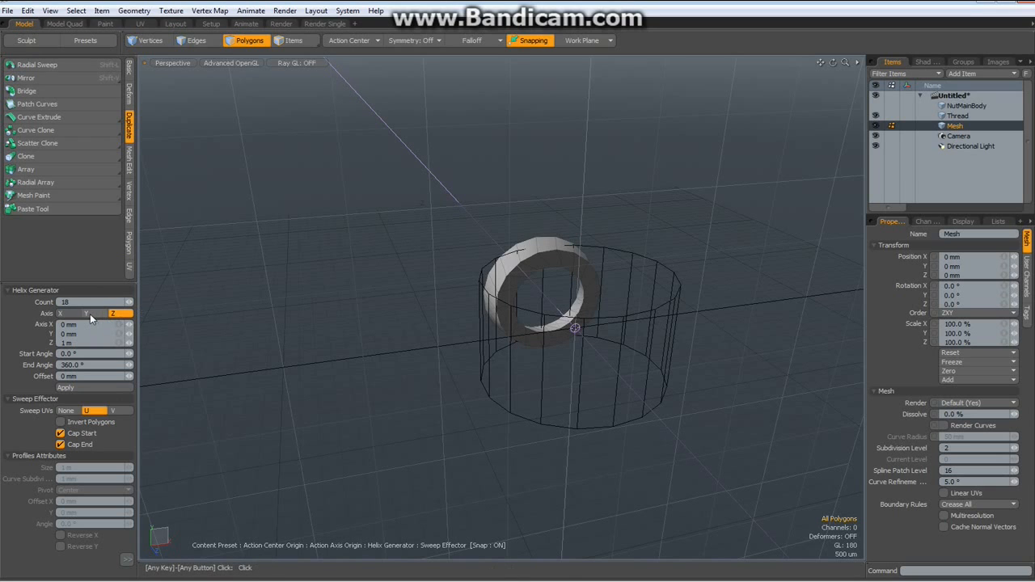
mouse_move(95, 318)
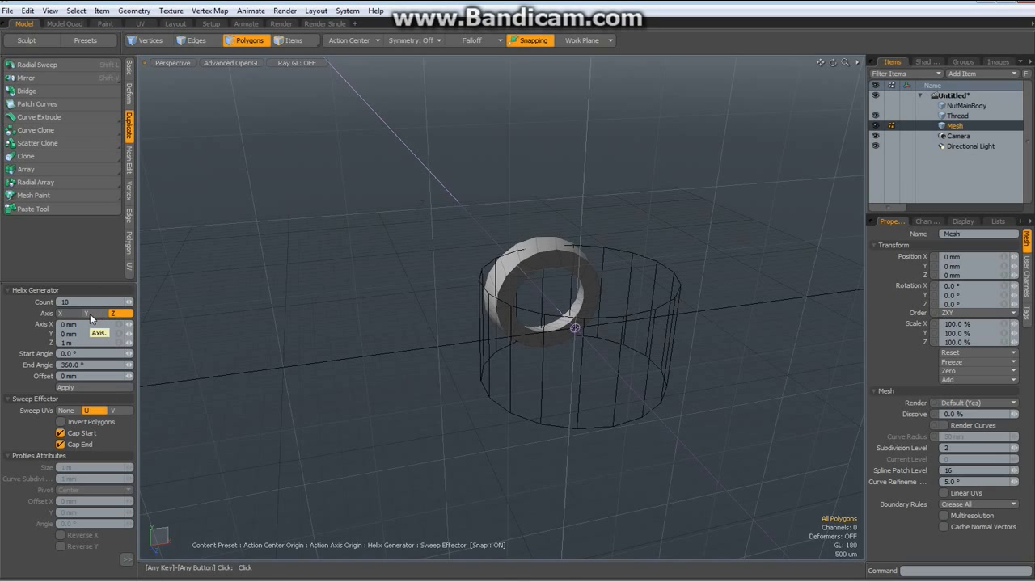
Step: Set the sweep axis to Y and offset it -1 mm so the band spirals slightly downward
left_click(85, 314)
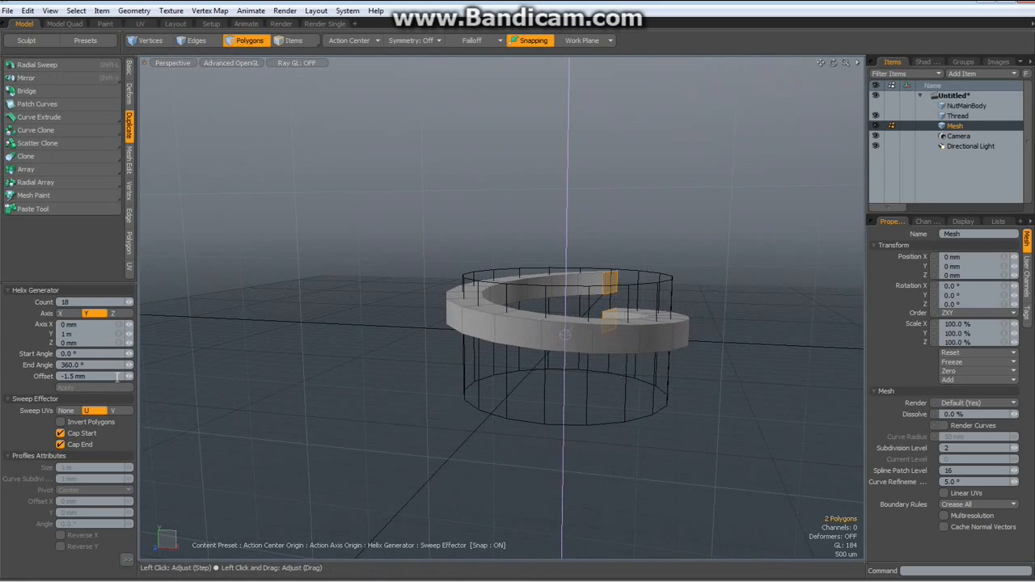
left_click(60, 433)
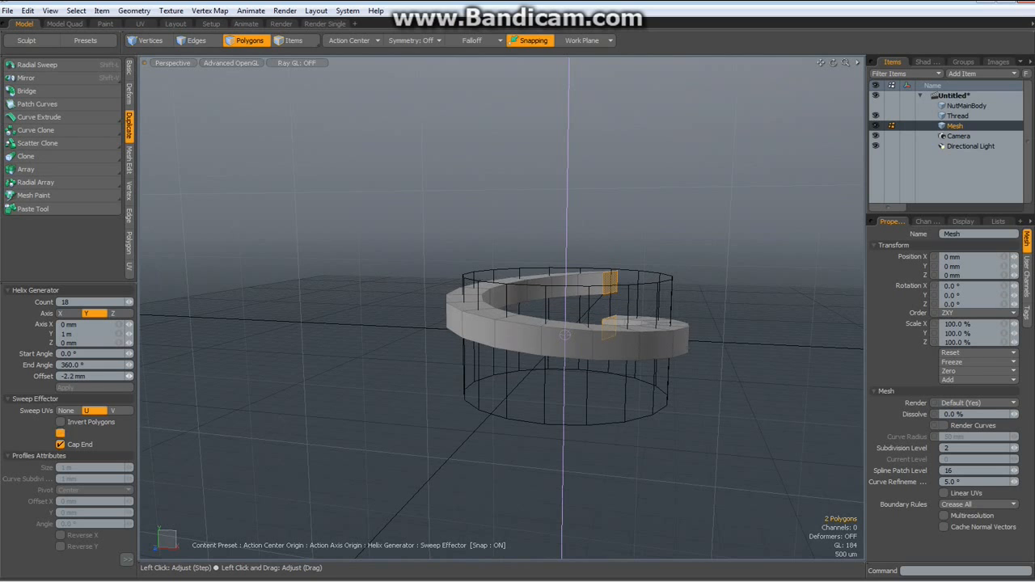
left_click(59, 433)
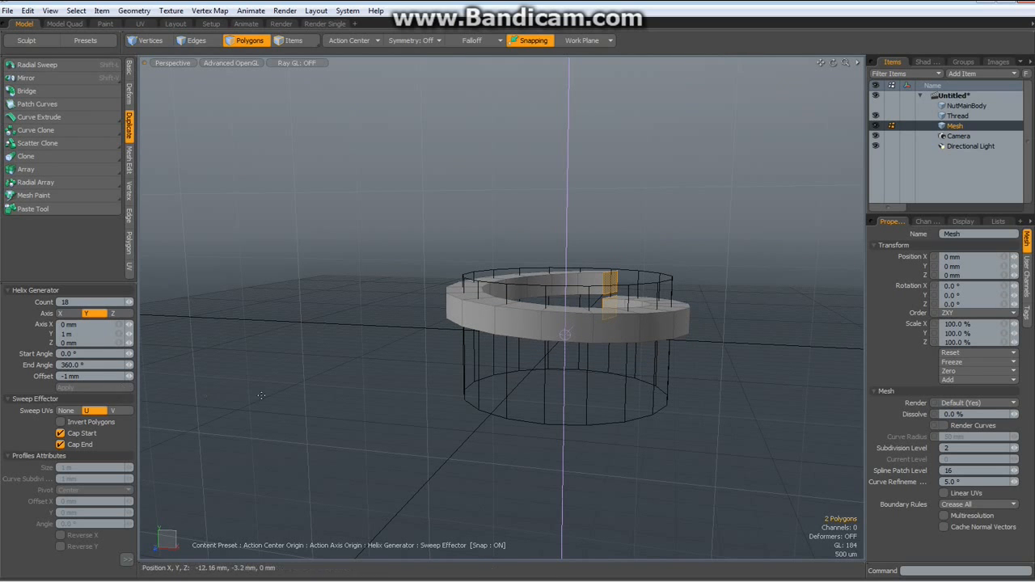
mouse_move(319, 364)
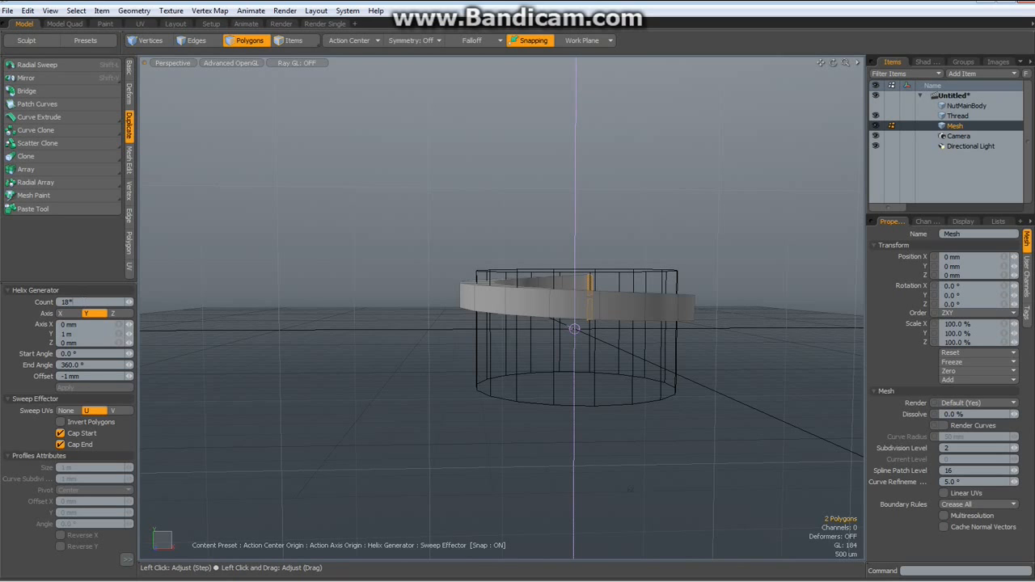
Step: Finish the Helix Generator values (72 segments, 1440°, −4 mm offset) and apply it in the Mesh layer
type("4")
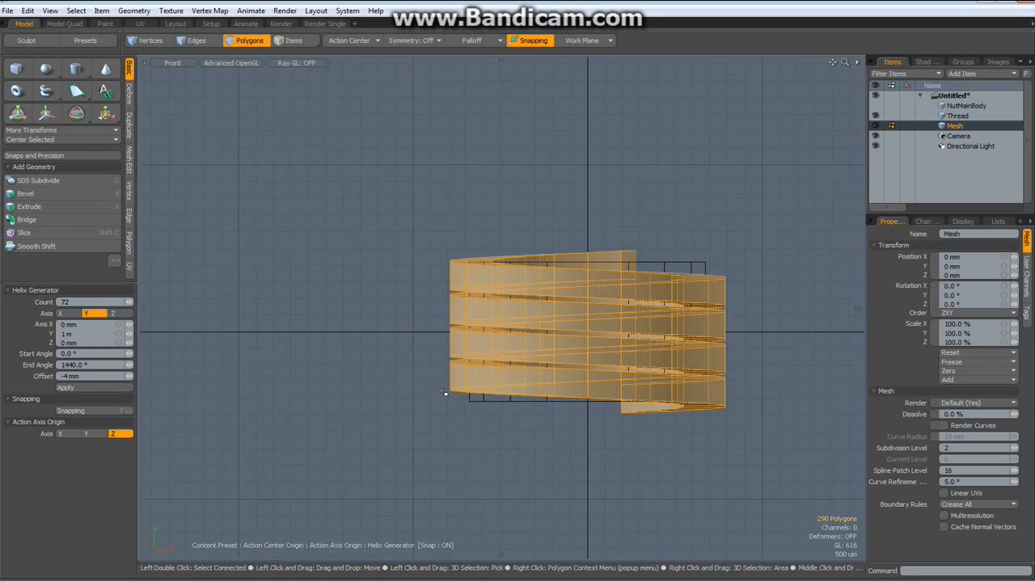
left_click_drag(442, 394, 706, 495)
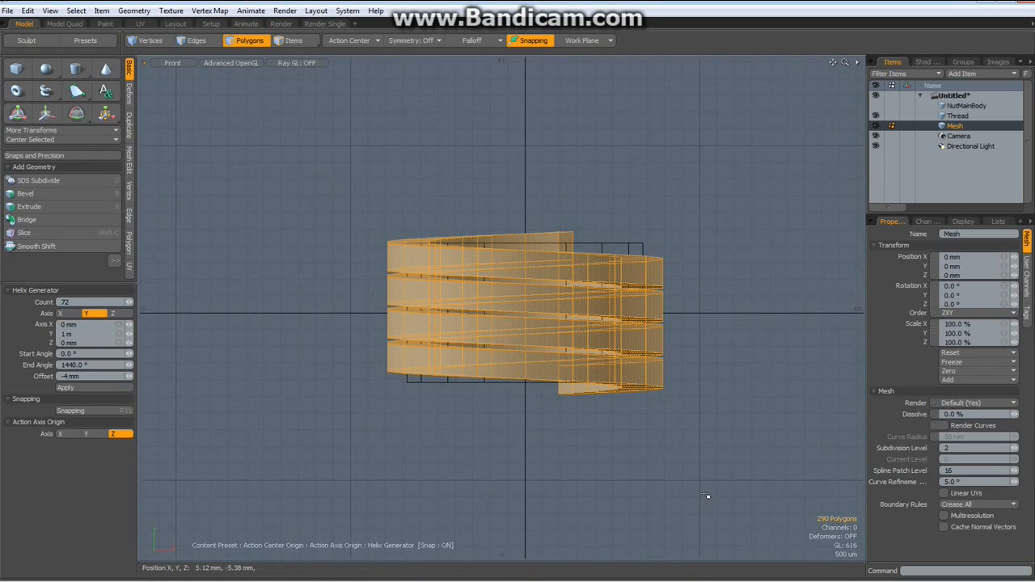
left_click(106, 114)
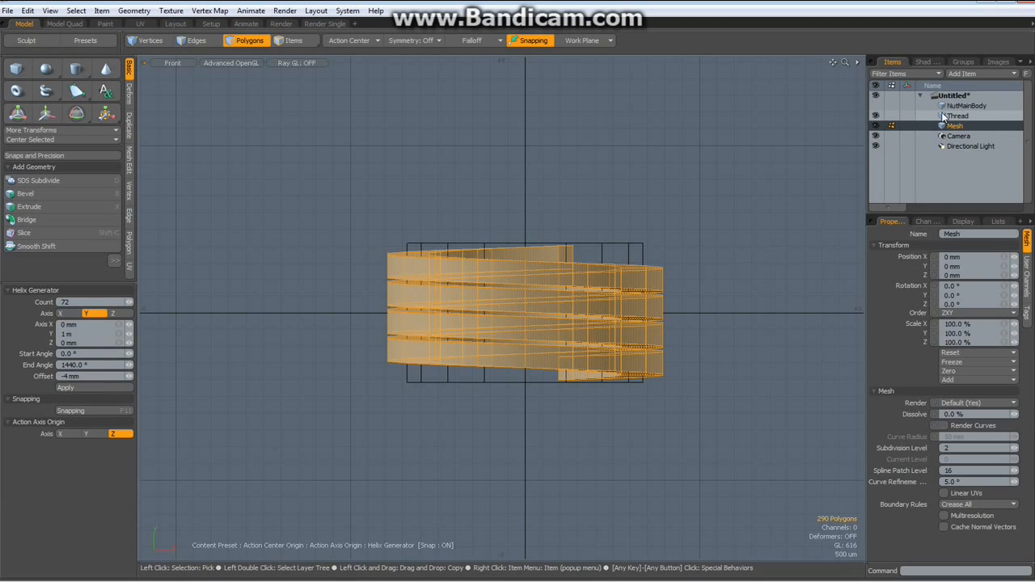
Step: Make the Thread layer active and switch the viewport to Perspective
left_click(958, 115)
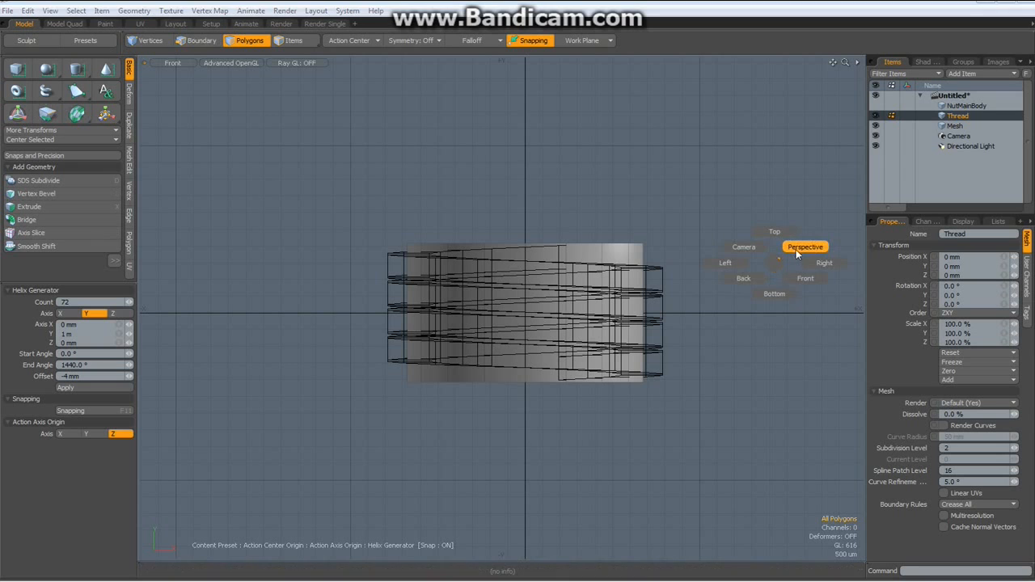
left_click(804, 246)
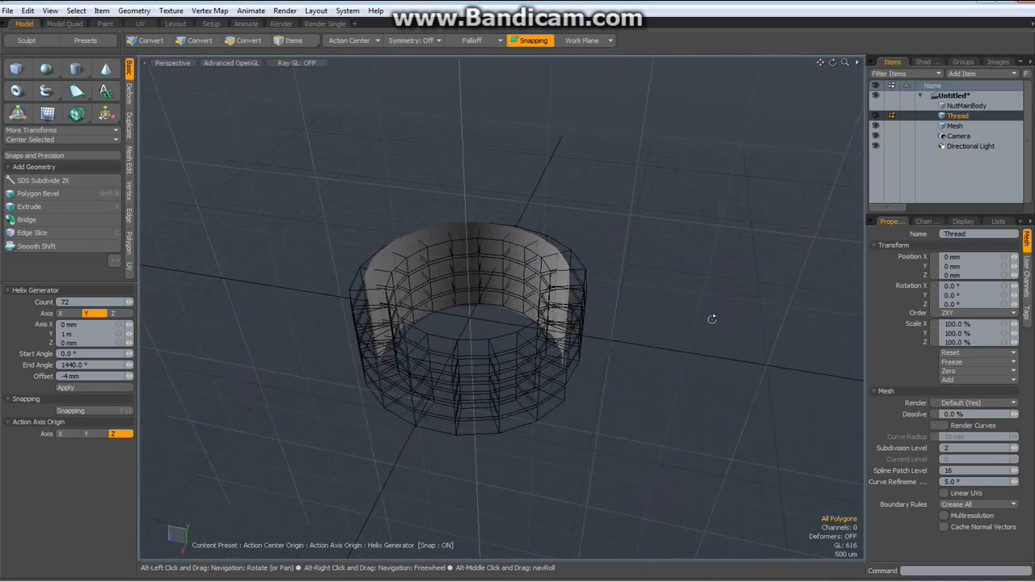
left_click(134, 10)
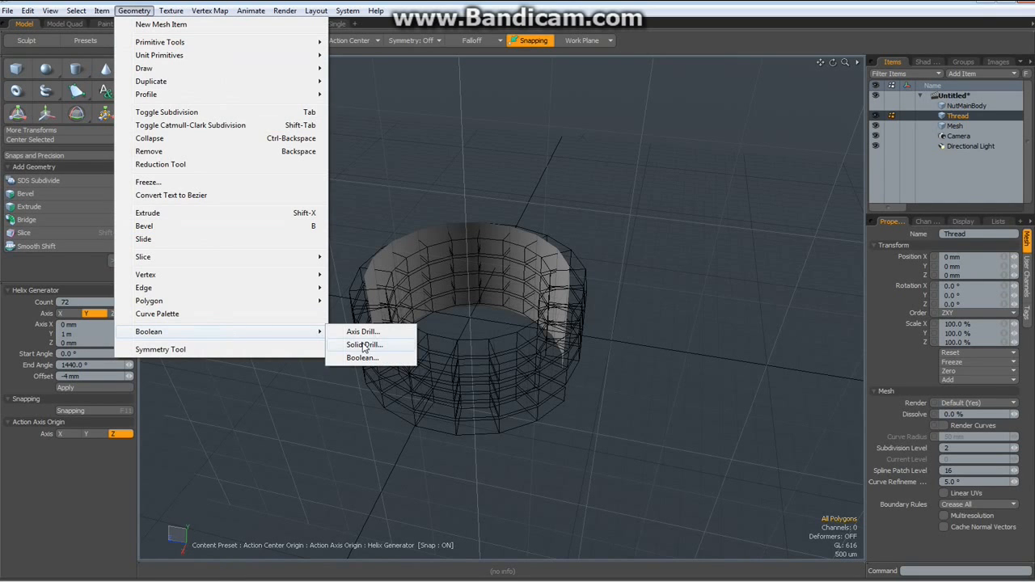
Step: Solid Drill the helix onto the thread ring with Operation set to Stencil
left_click(362, 345)
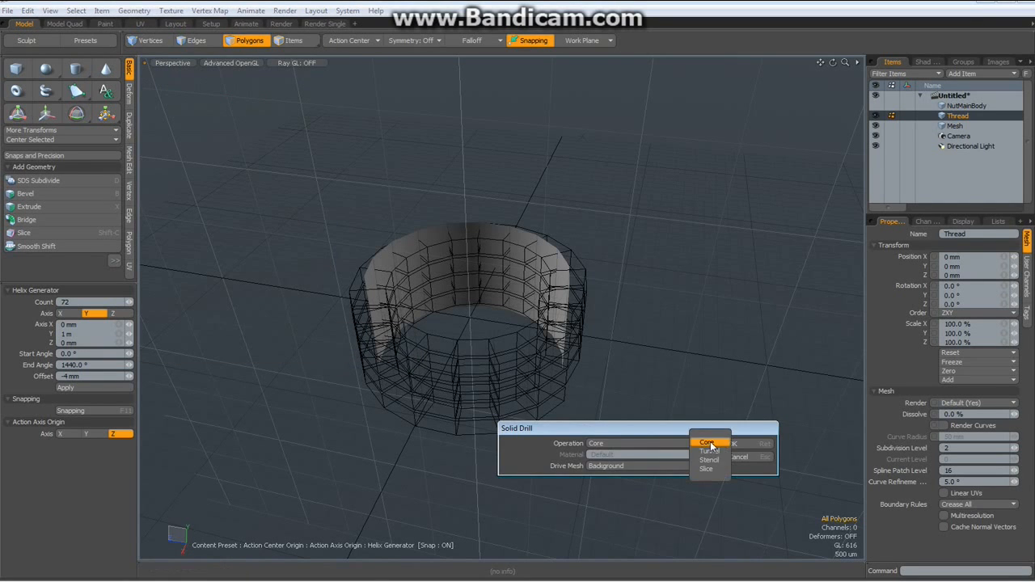
left_click(707, 460)
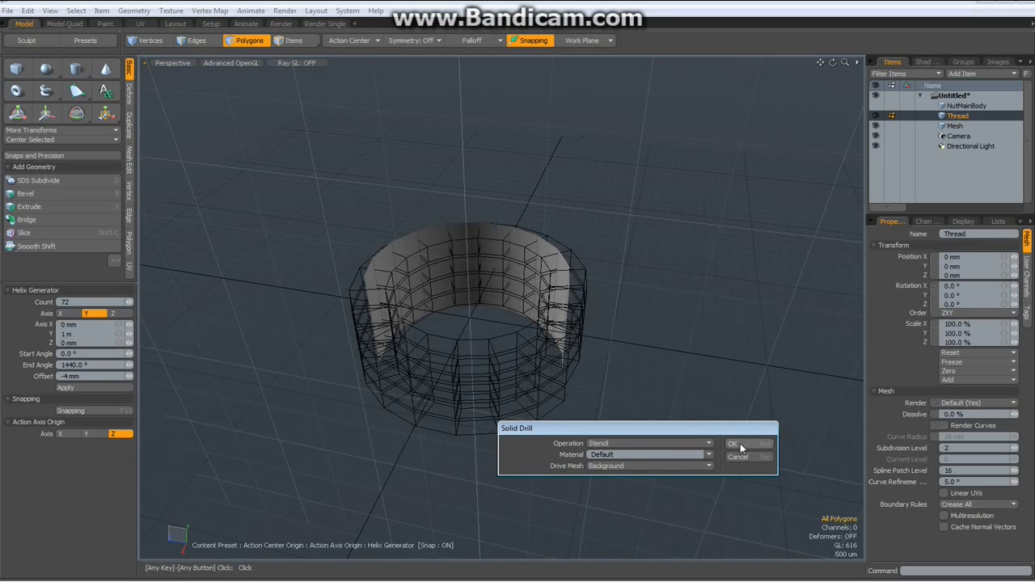
left_click(732, 444)
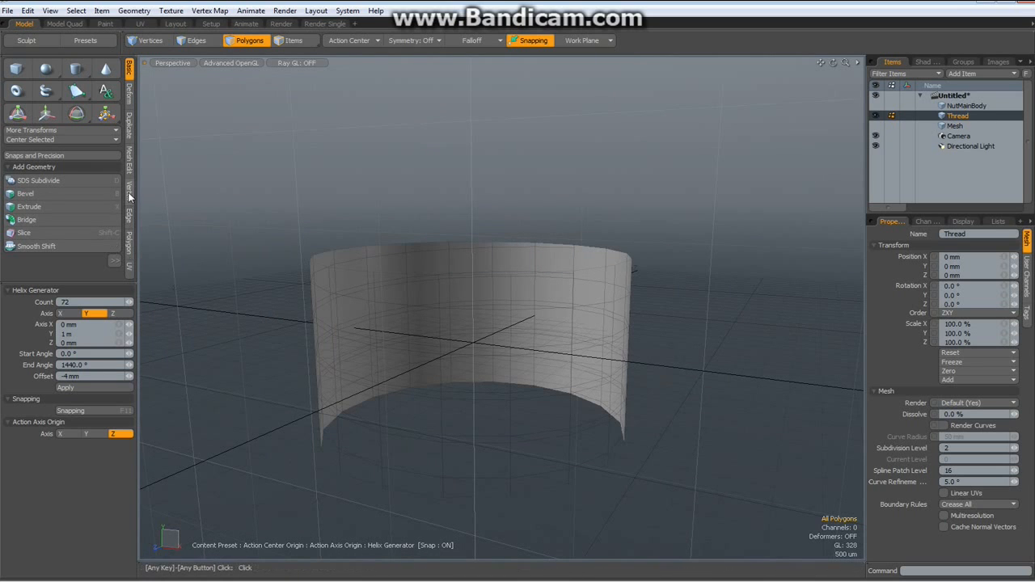
Step: Merge the ring's overlapping vertices, then switch to Edges mode for the band edges
left_click(16, 267)
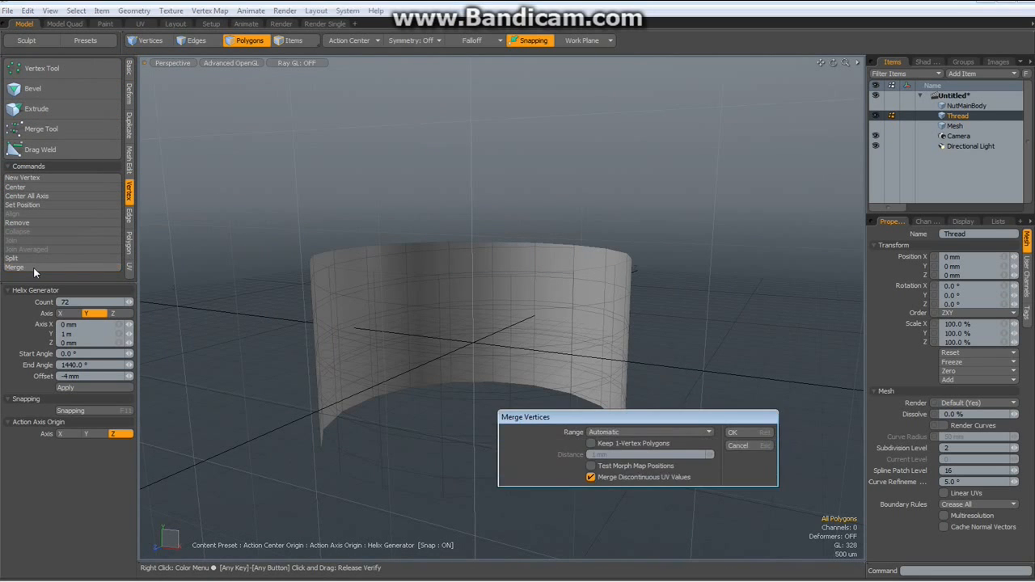
left_click(732, 432)
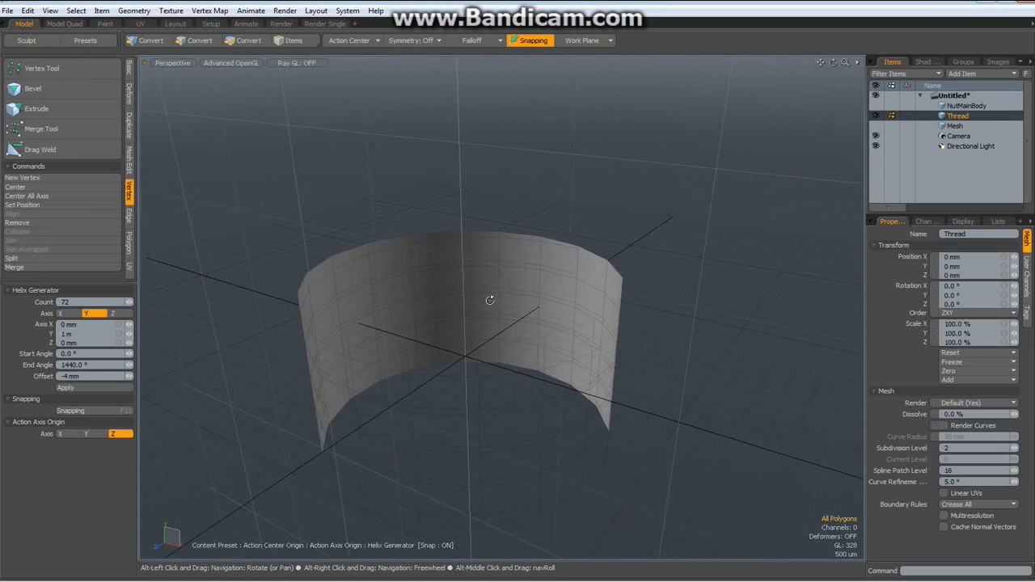
left_click(250, 40)
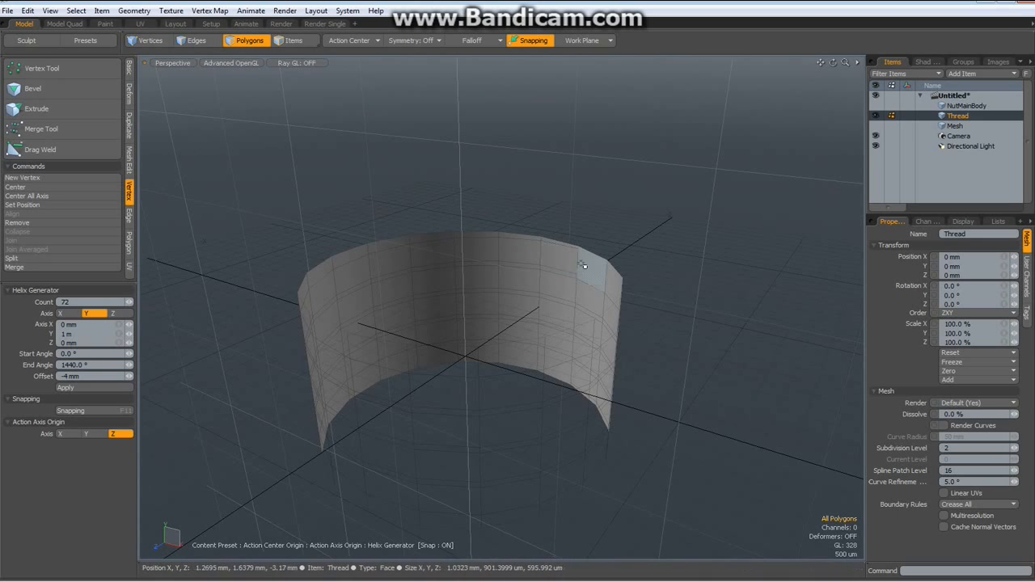
left_click(193, 41)
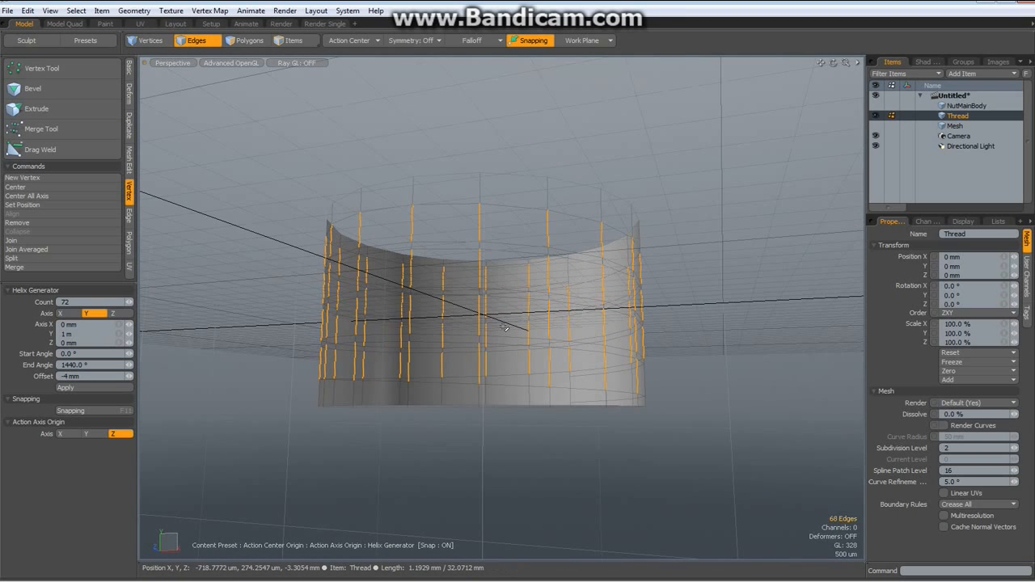
Step: Loop Slice the selected band edges with Count 1 at Position 50%
left_click_drag(505, 327, 455, 343)
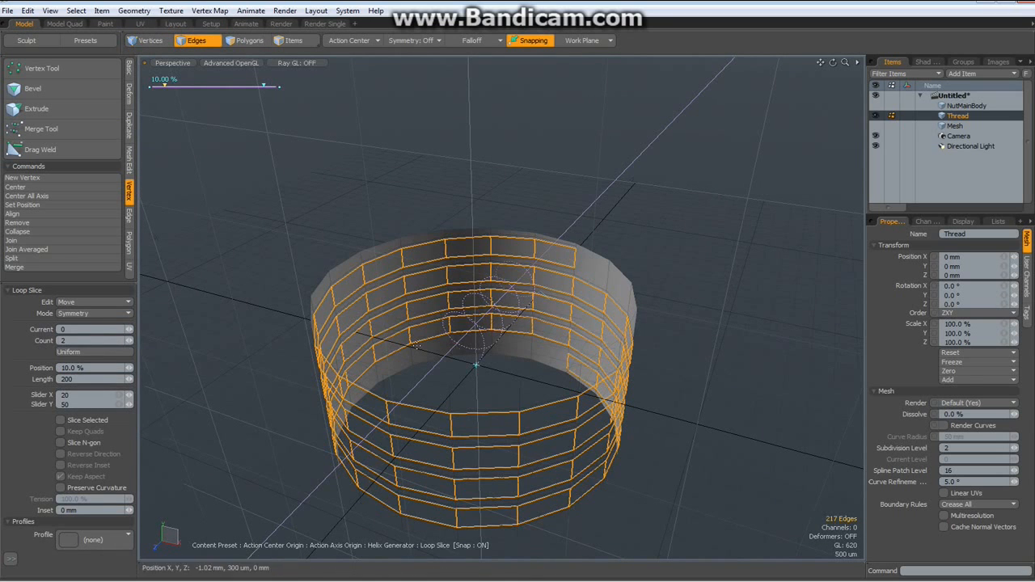
left_click(129, 340)
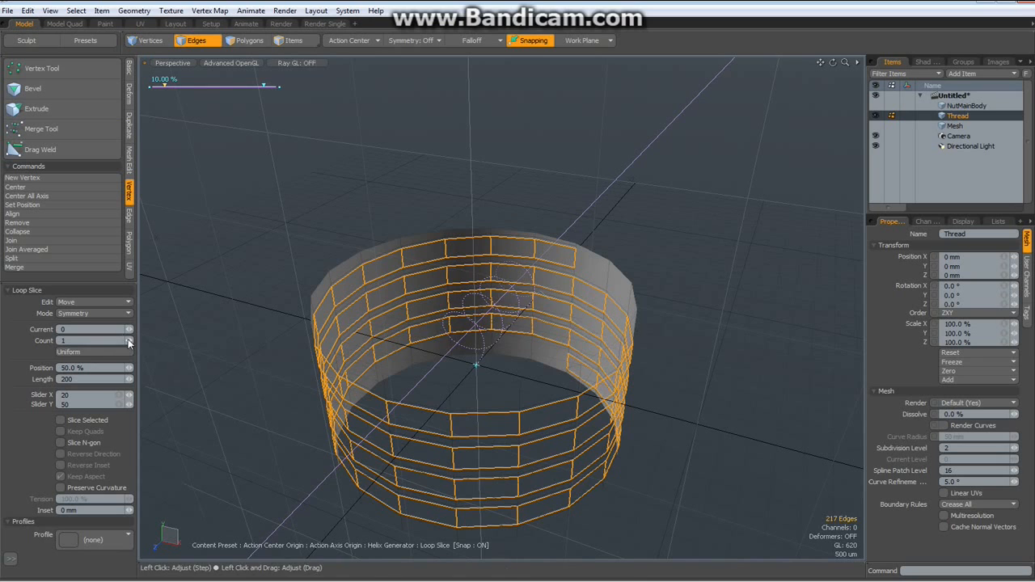
left_click_drag(163, 86, 213, 86)
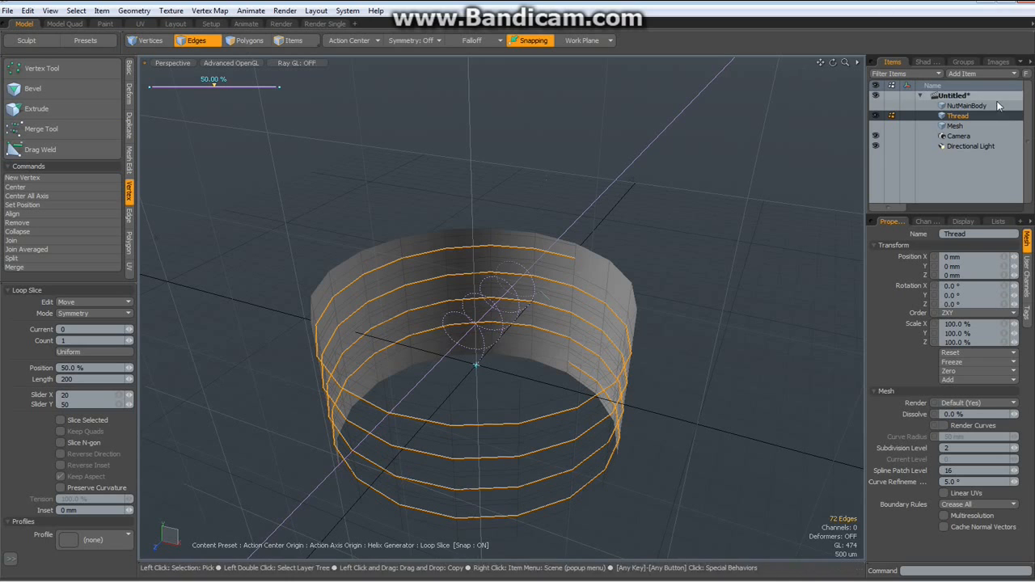
Step: Apply the Loop Slice permanently from the Lists pipeline
left_click(998, 221)
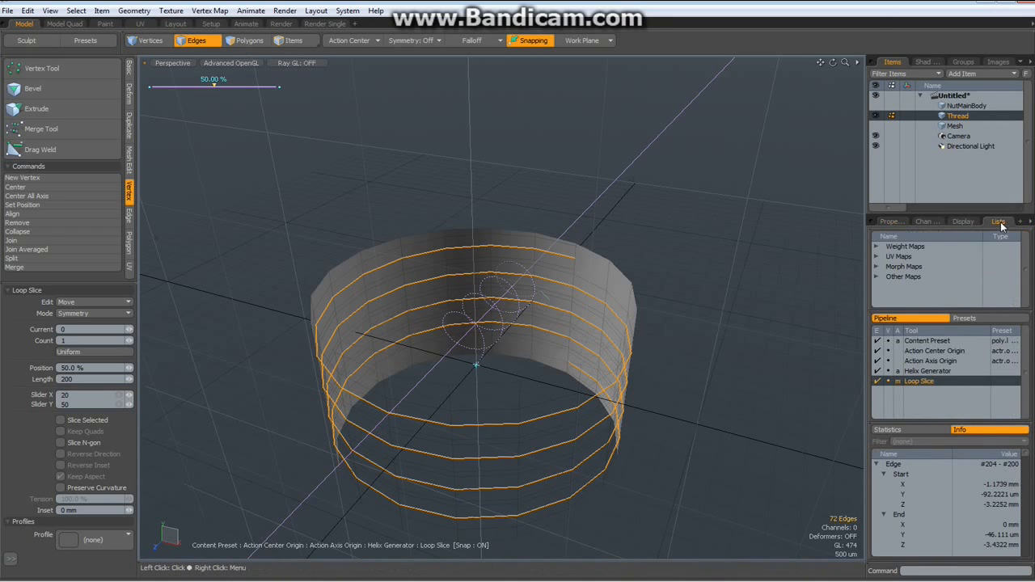
right_click(931, 383)
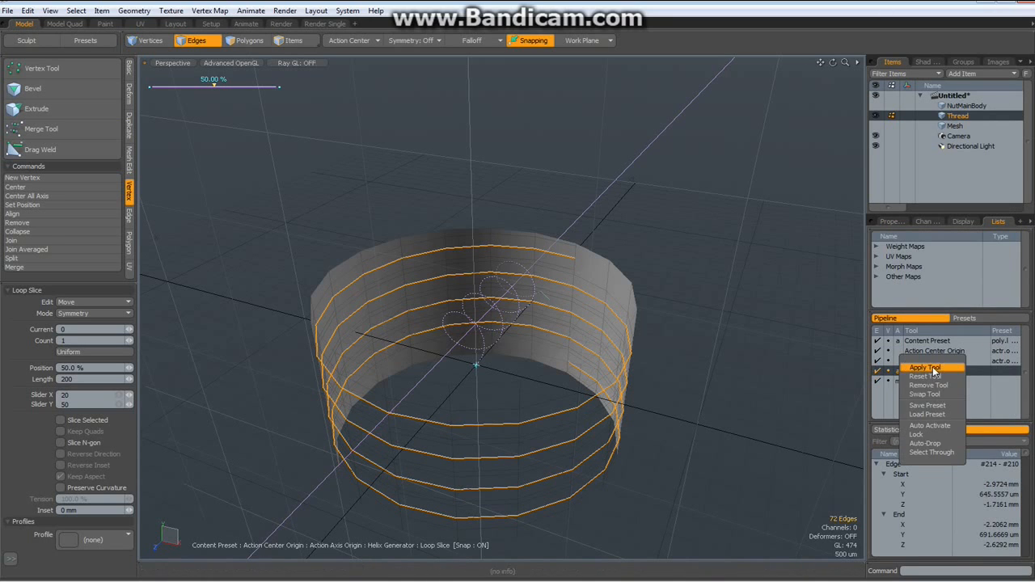
left_click(926, 368)
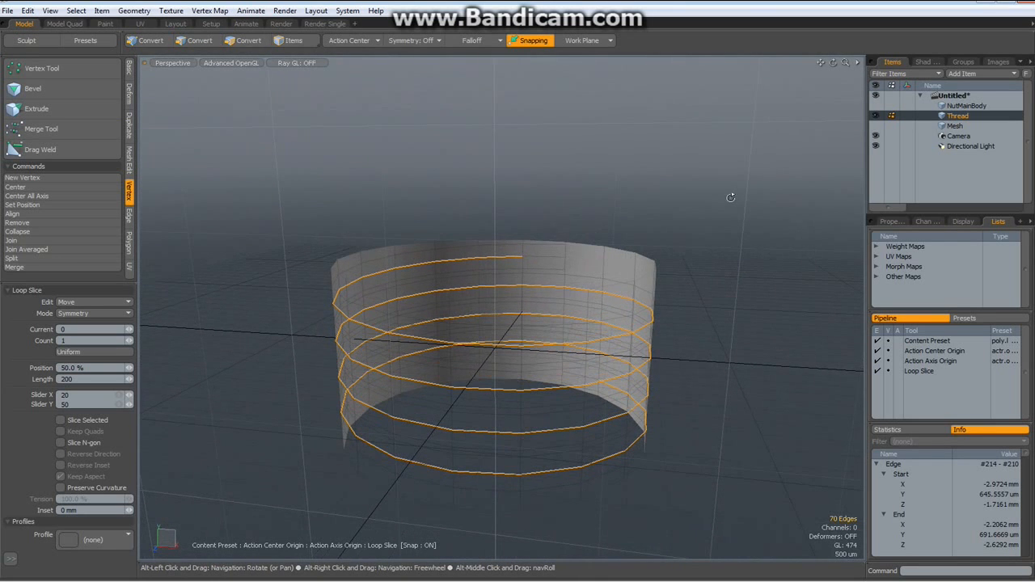
Step: Delete the sliced polygons to leave a spiral strip and select its boundary edge loops
left_click(203, 40)
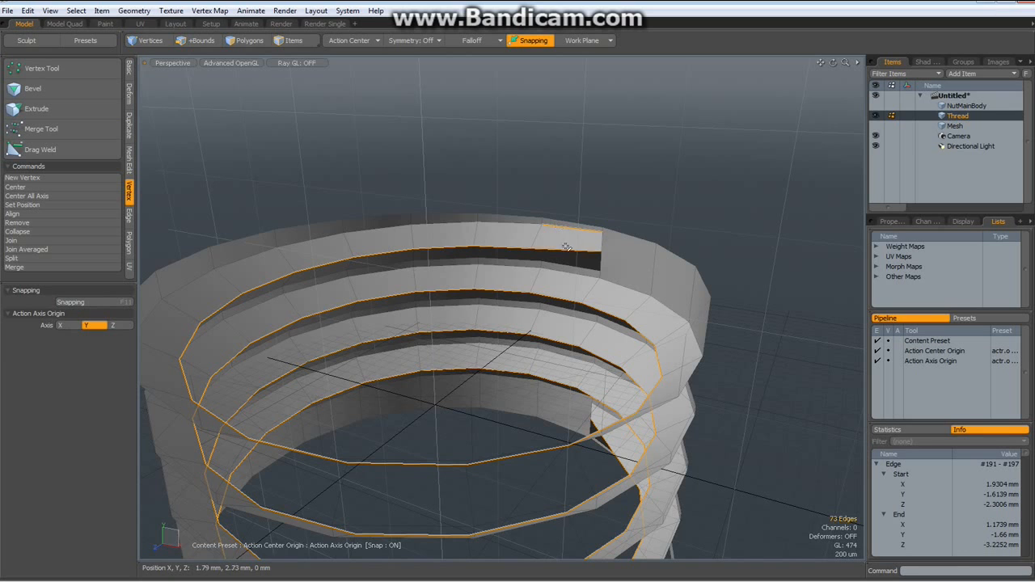
left_click(200, 41)
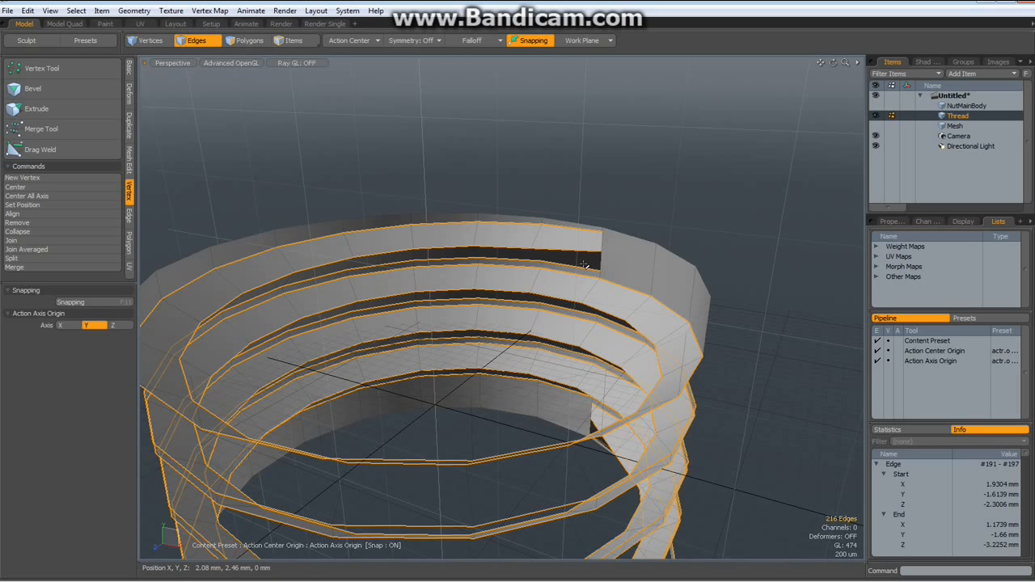
mouse_move(463, 166)
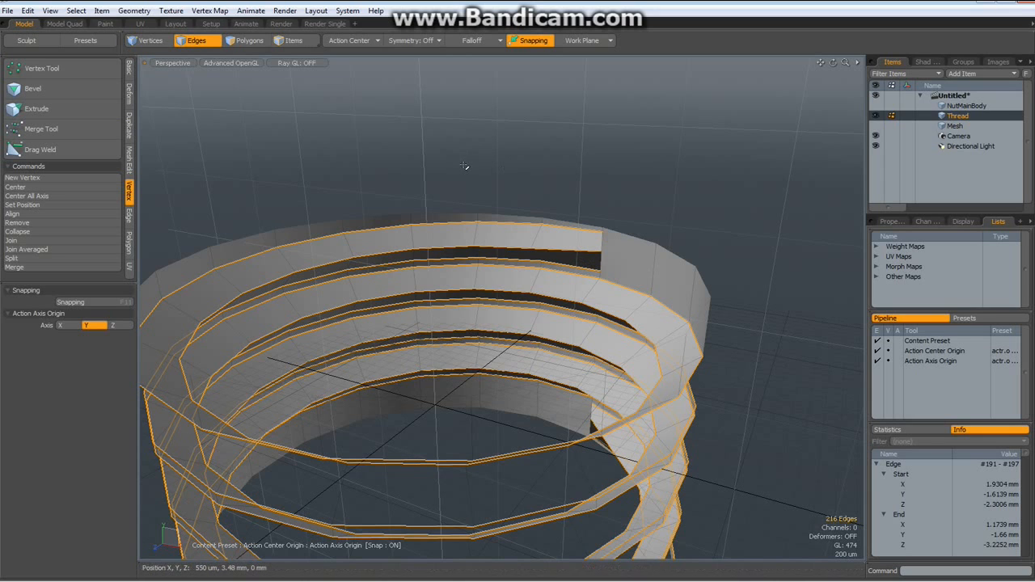
Step: Weight the spiral's border edges at 20% with the Edge Weight Tool, then drop the tool
left_click(213, 10)
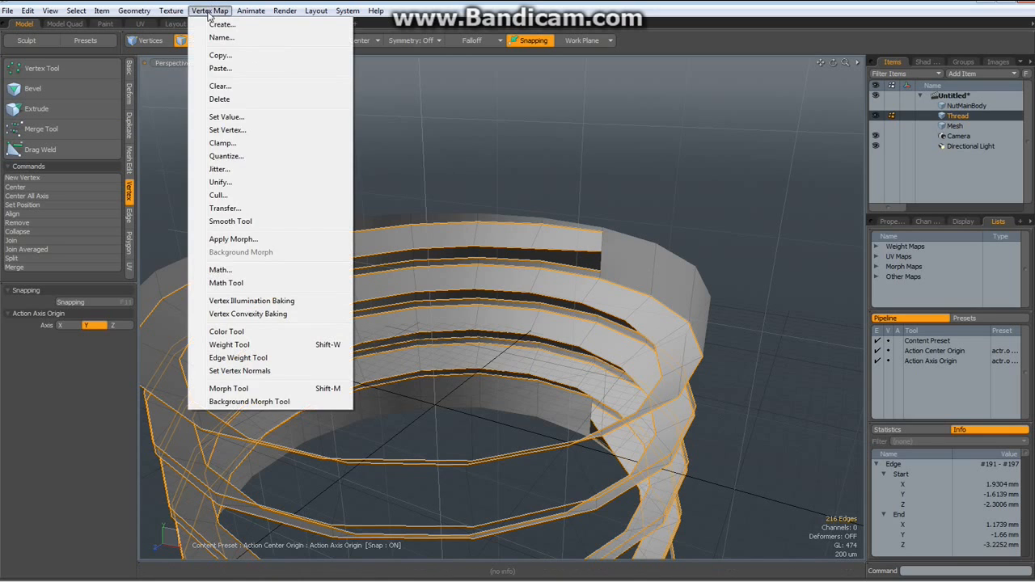
mouse_move(238, 357)
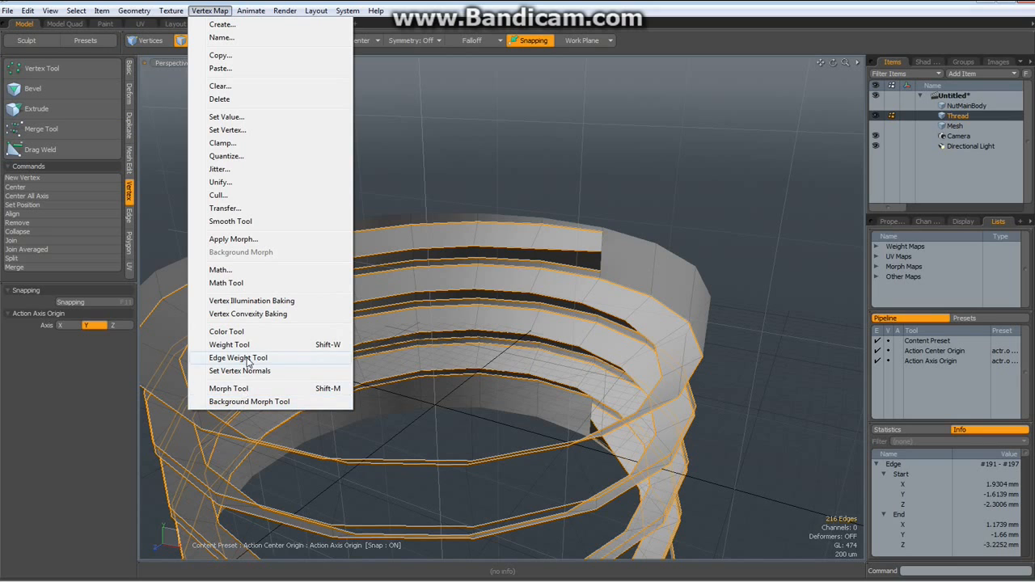
left_click(238, 357)
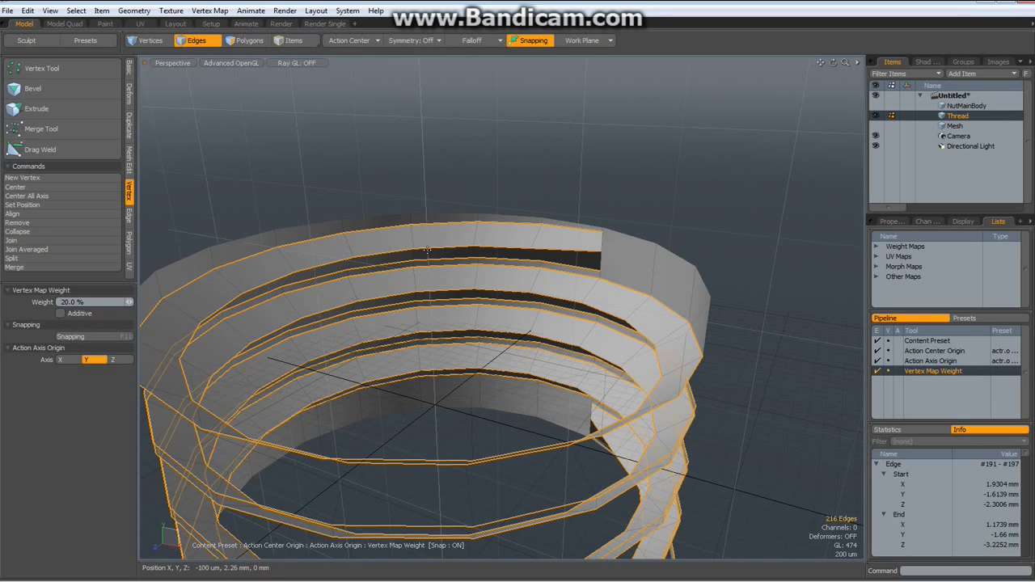
mouse_move(337, 143)
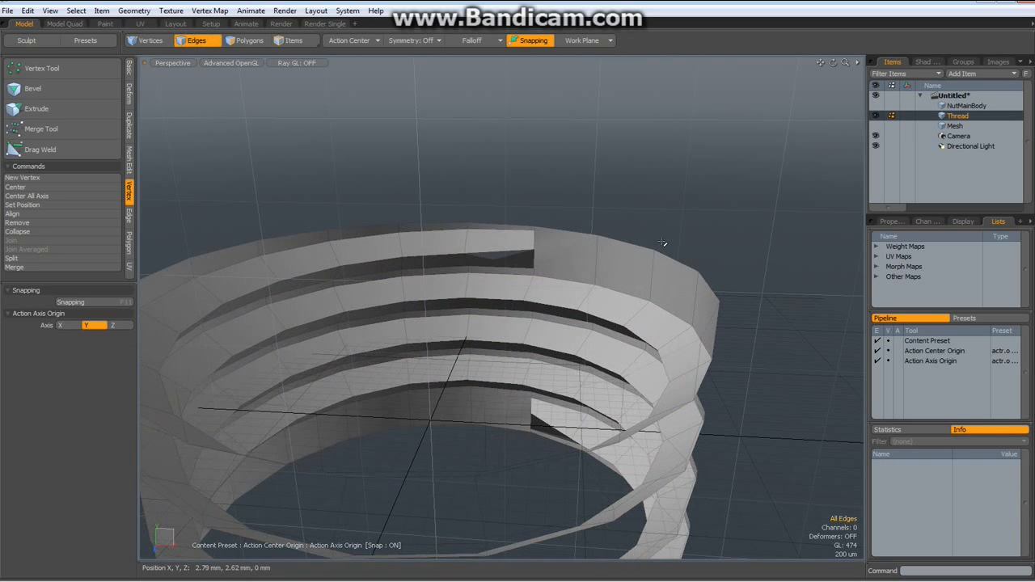
left_click(249, 40)
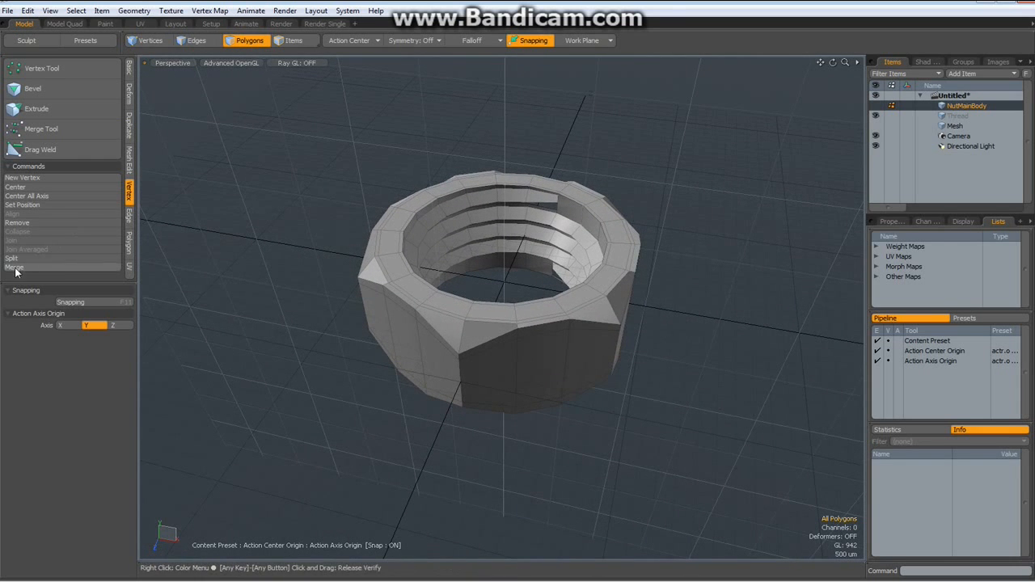
Step: Merge the thread into the nut body (126 vertices merged) and dismiss the report
left_click(14, 267)
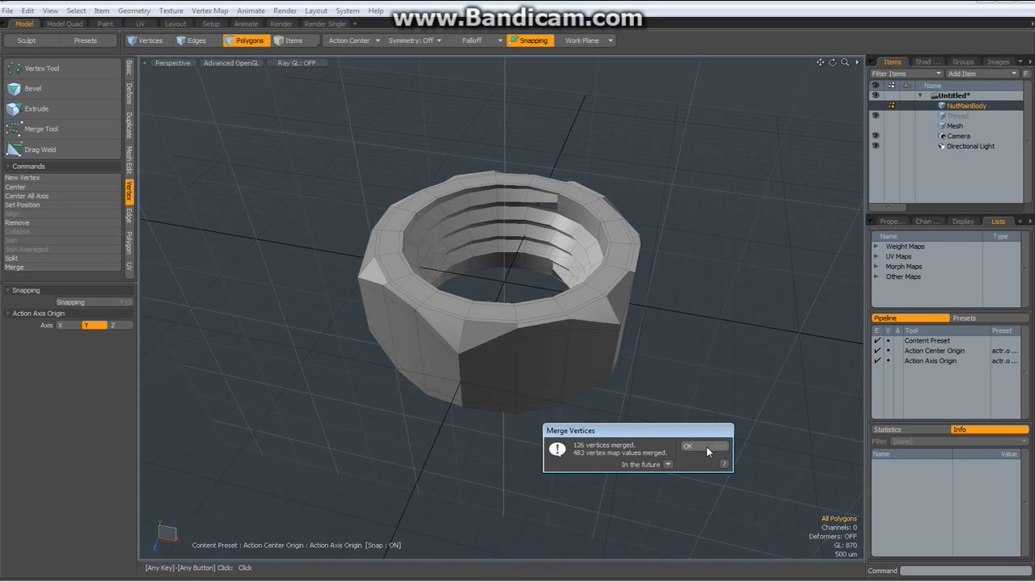
left_click(690, 446)
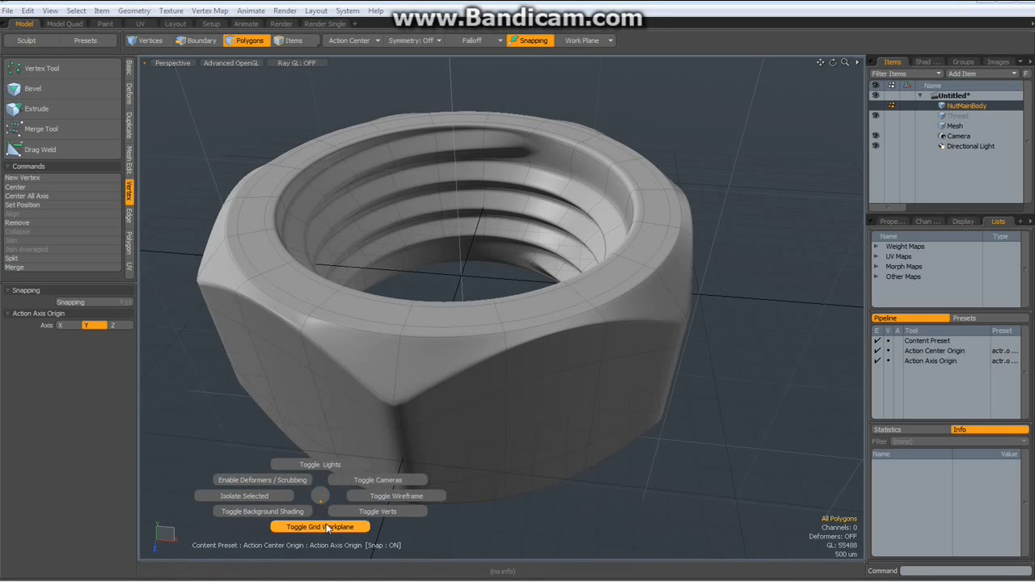
Step: Toggle off the grid workplane and orbit in close on the finished nut
left_click(321, 526)
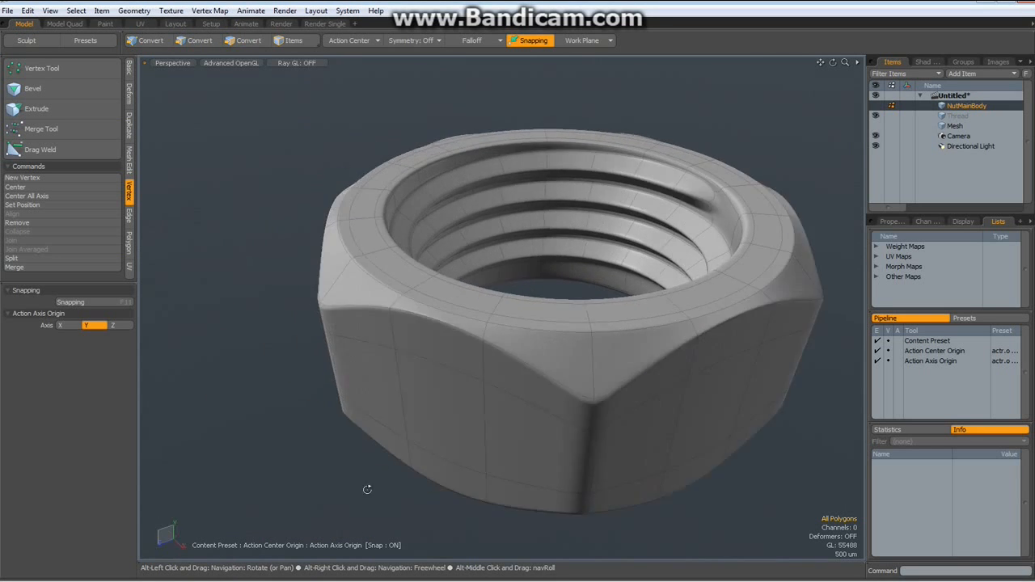
left_click_drag(367, 489, 412, 335)
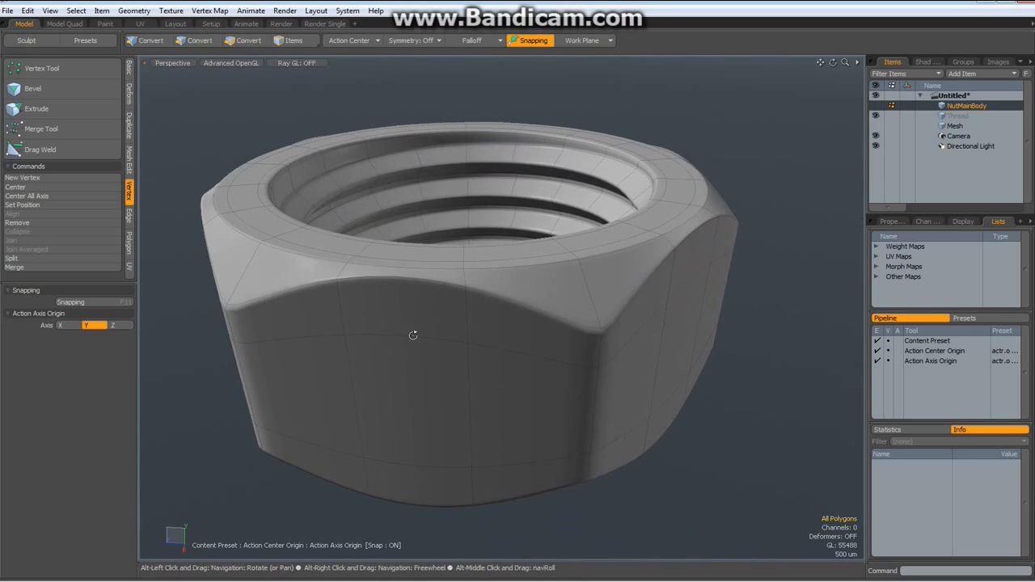